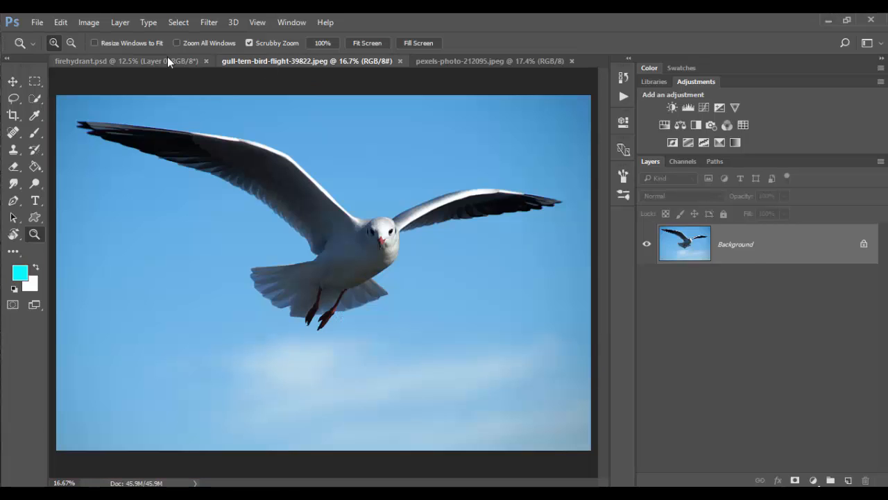
Bring the forest photo of the girl reading to the front, passing the fire hydrant document
click(104, 61)
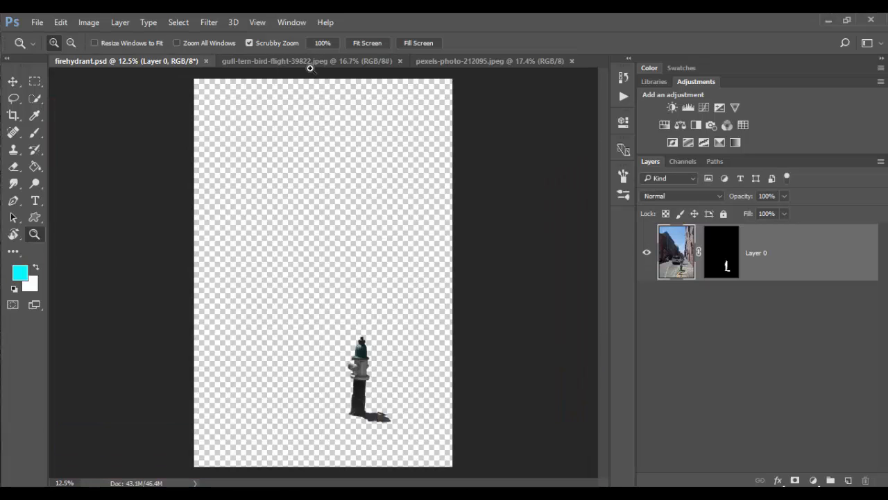
click(489, 61)
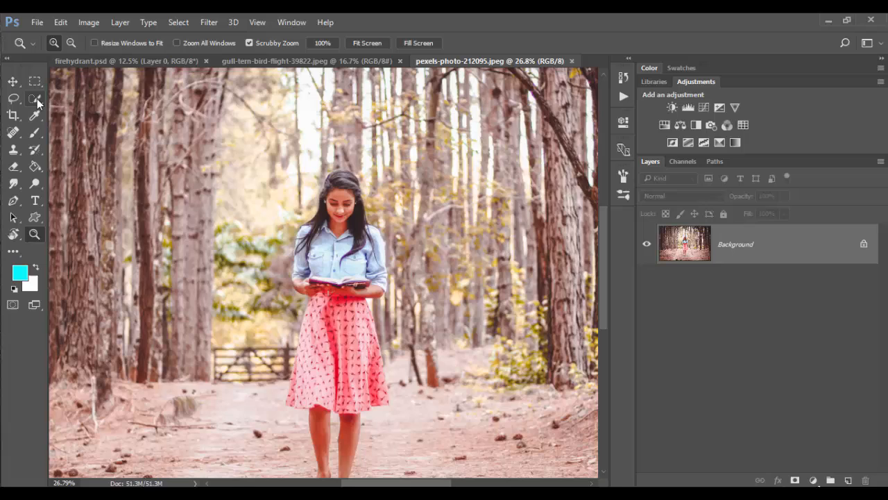
Paint a Quick Selection over the girl until her whole figure is outlined
click(34, 98)
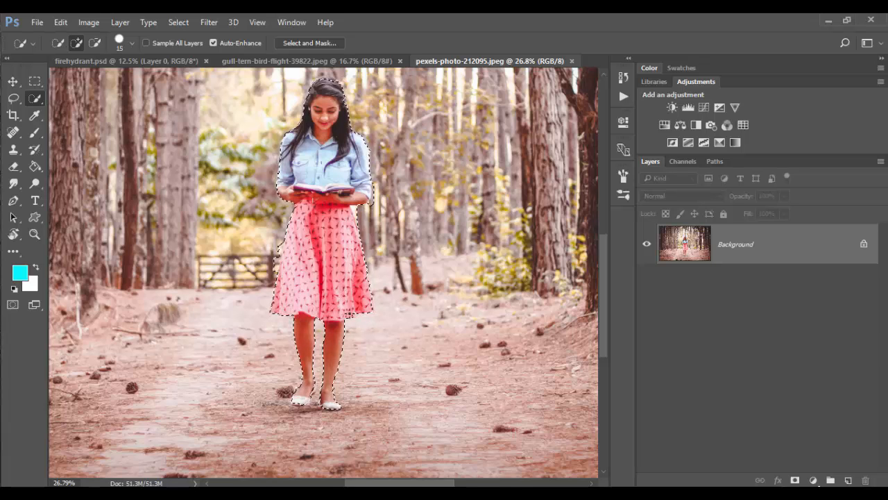
click(12, 304)
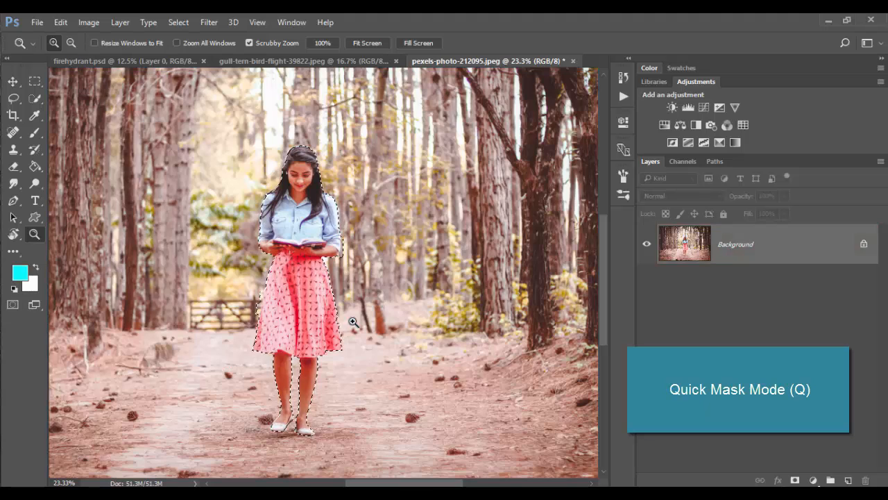
Mask the forest away around the girl, tidy the mask edges with the Brush, and show the gull photo
click(795, 480)
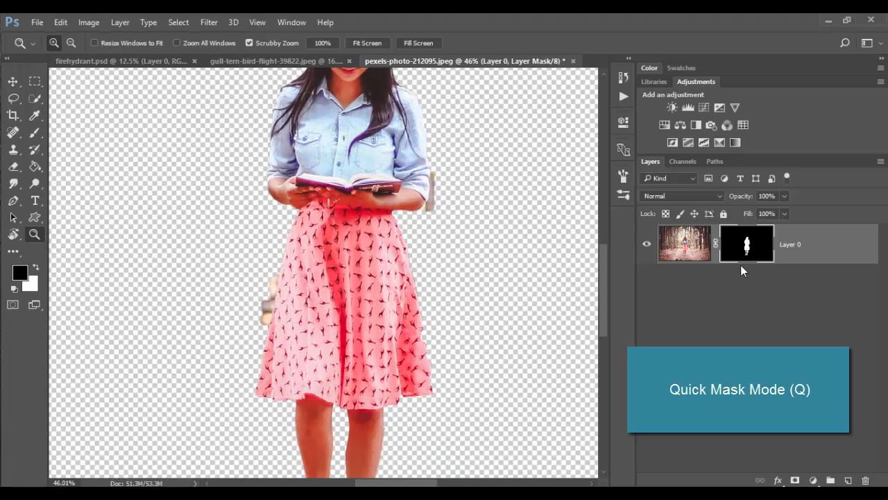
click(13, 133)
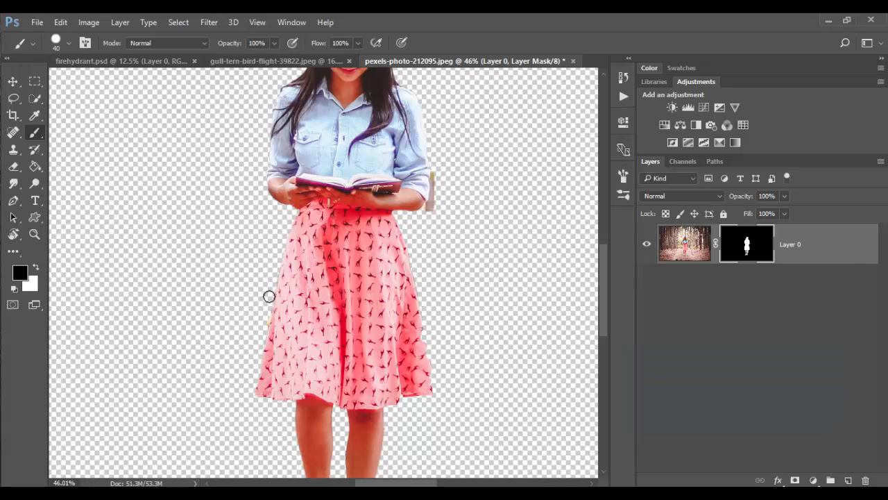
mouse_move(263, 327)
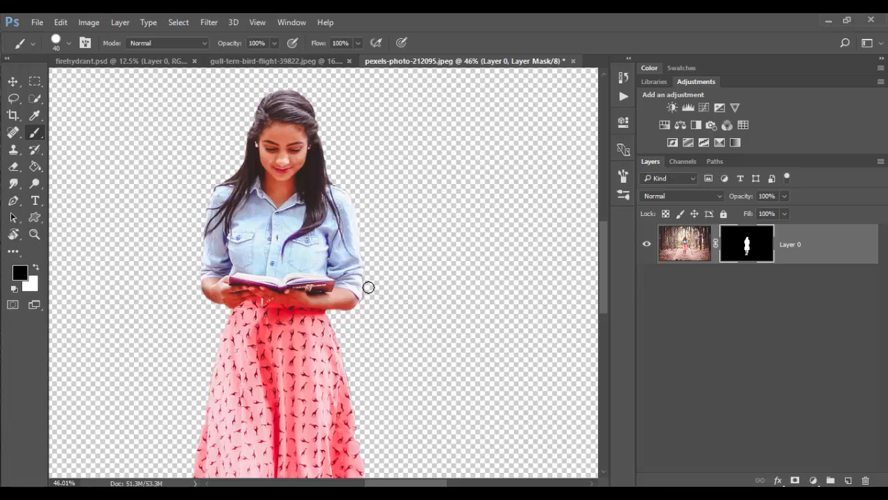
mouse_move(368, 275)
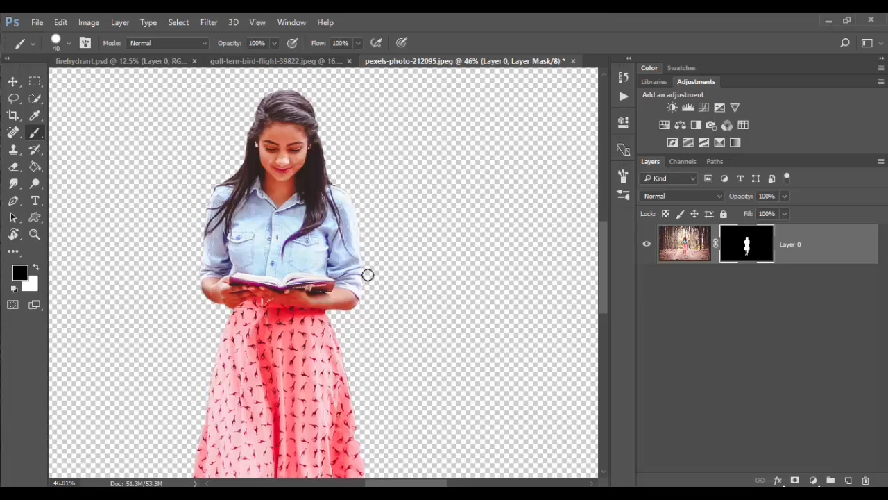
scroll(down, 3)
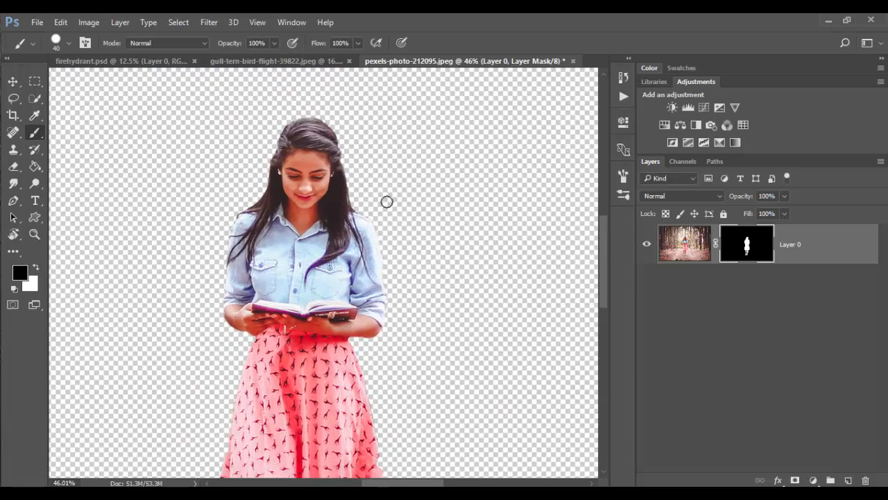
click(271, 61)
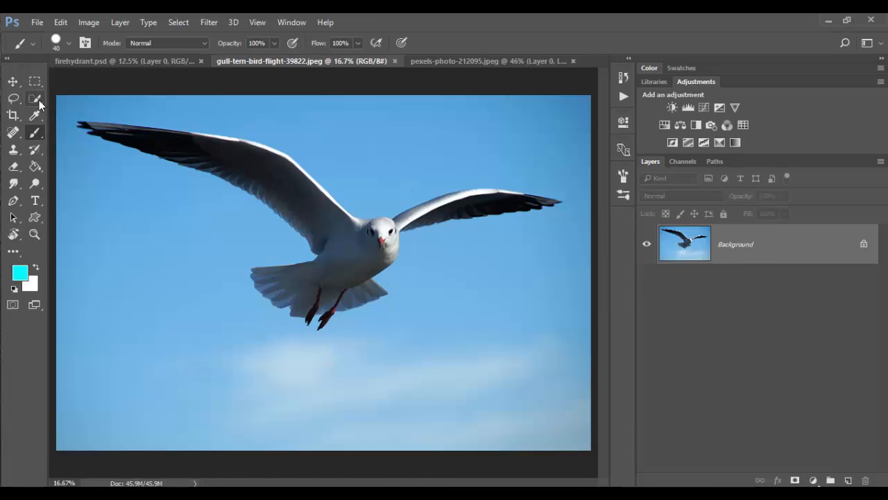
Select the blue sky around the gull with the Magic Wand and check it in Quick Mask
click(35, 98)
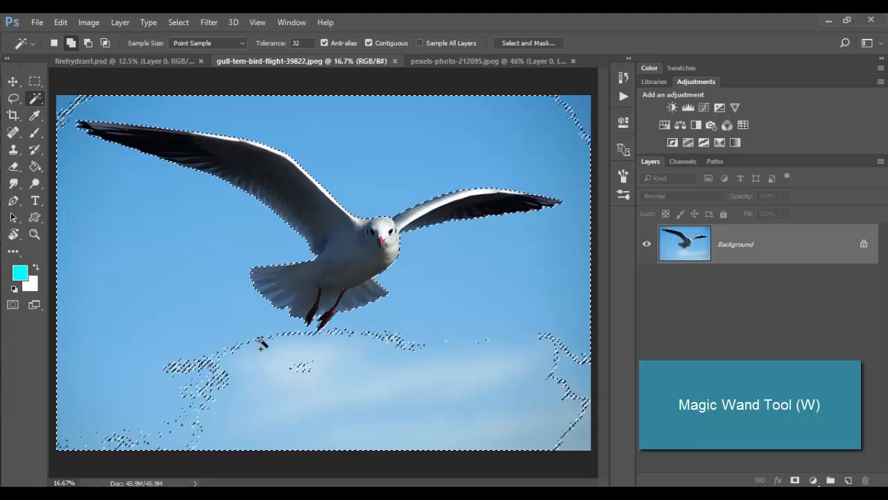
click(303, 368)
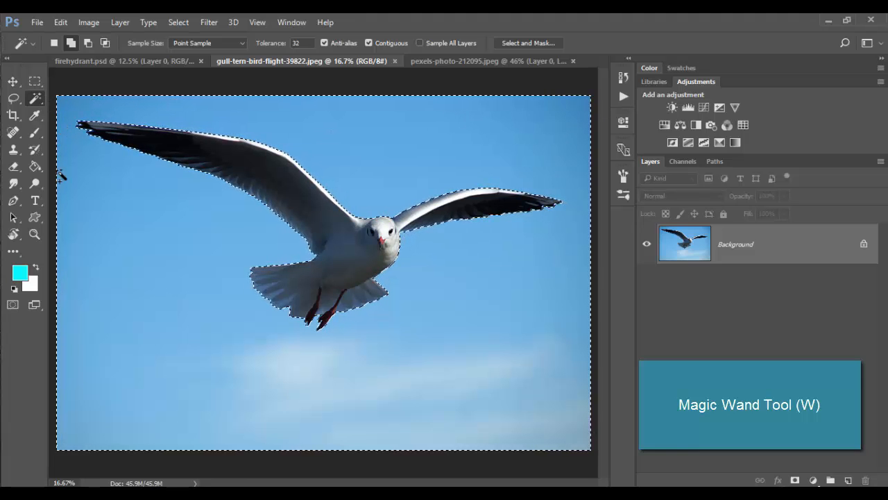
mouse_move(455, 360)
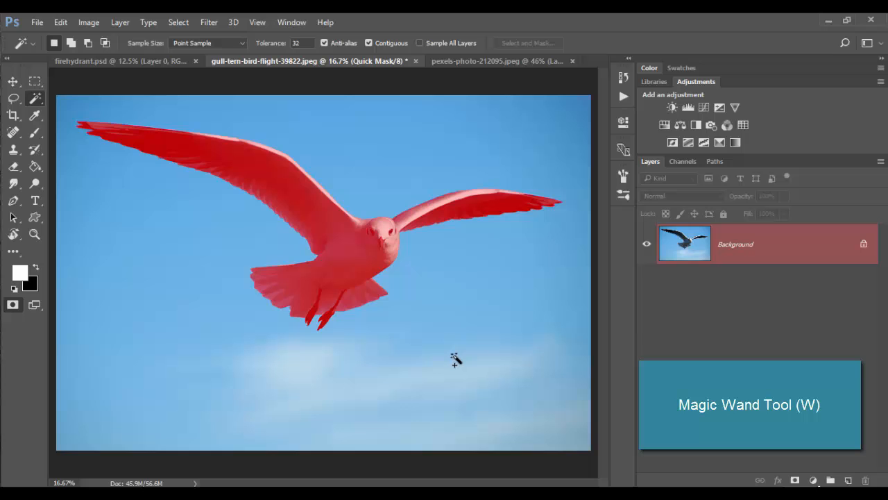
click(12, 304)
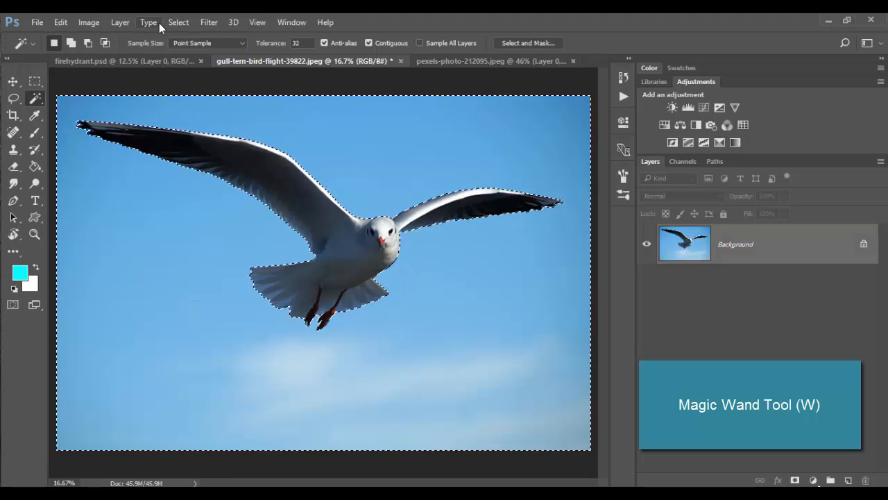
Invert the selection onto the gull and mask the sky out around it
click(178, 22)
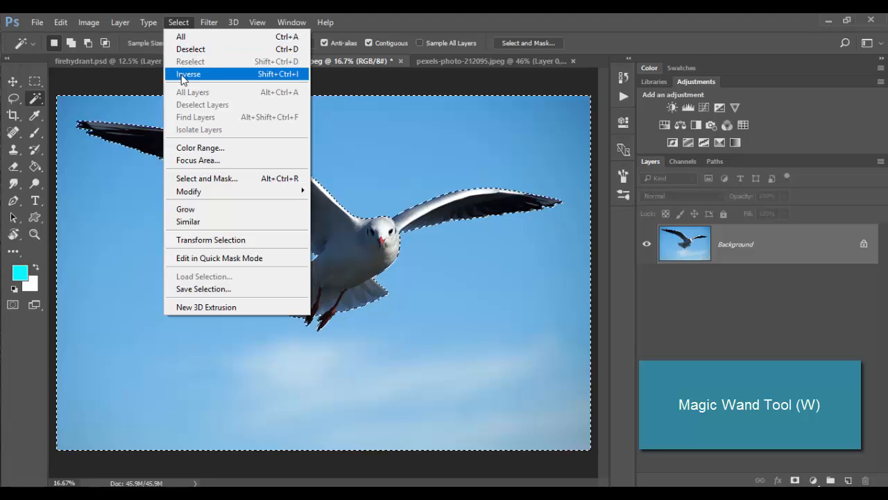
click(189, 74)
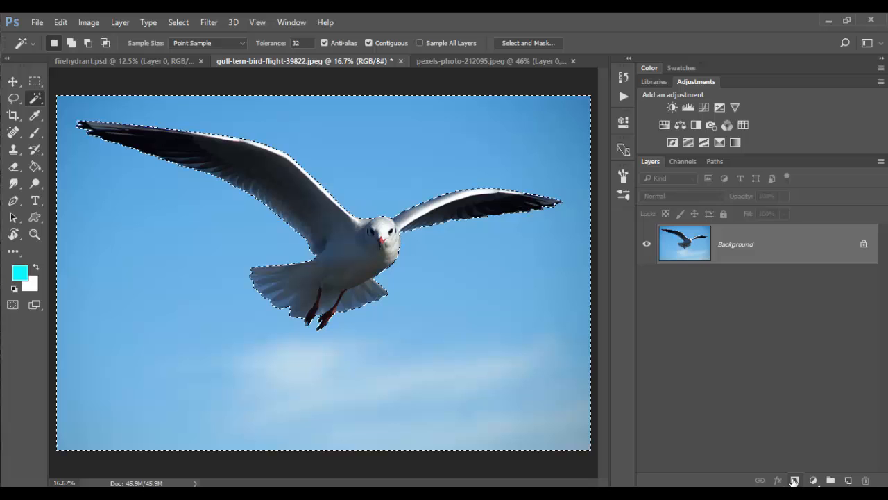
click(813, 480)
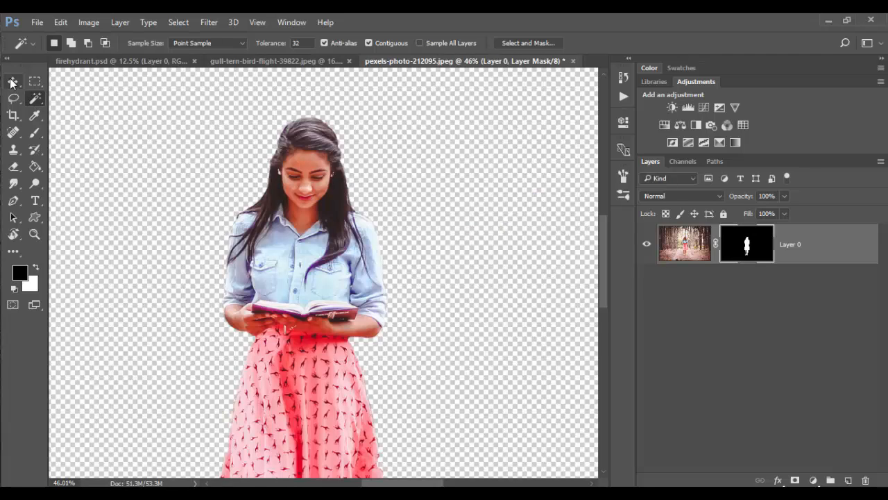
Add Layer 1 beneath the cut-out girl and fill it white with the Paint Bucket
click(33, 233)
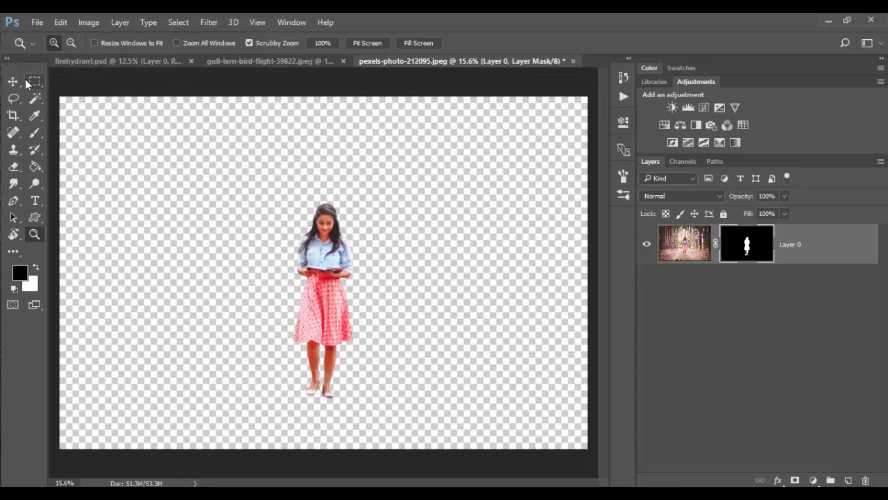
click(13, 82)
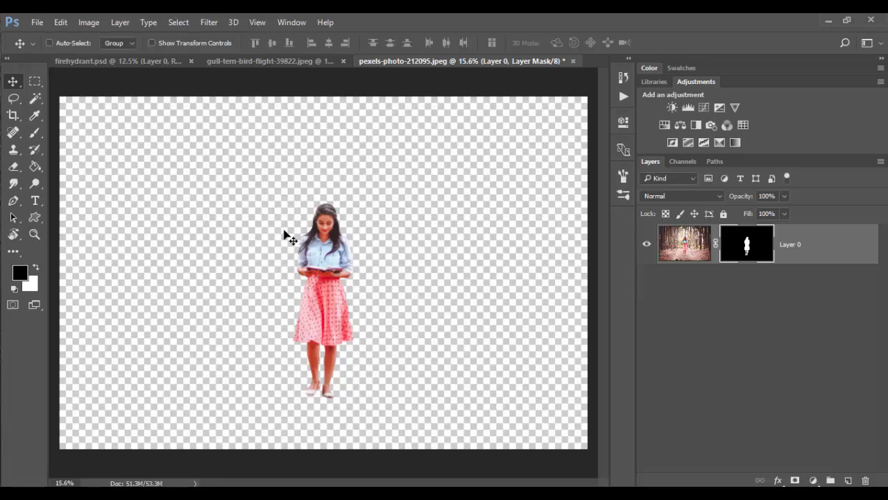
click(848, 480)
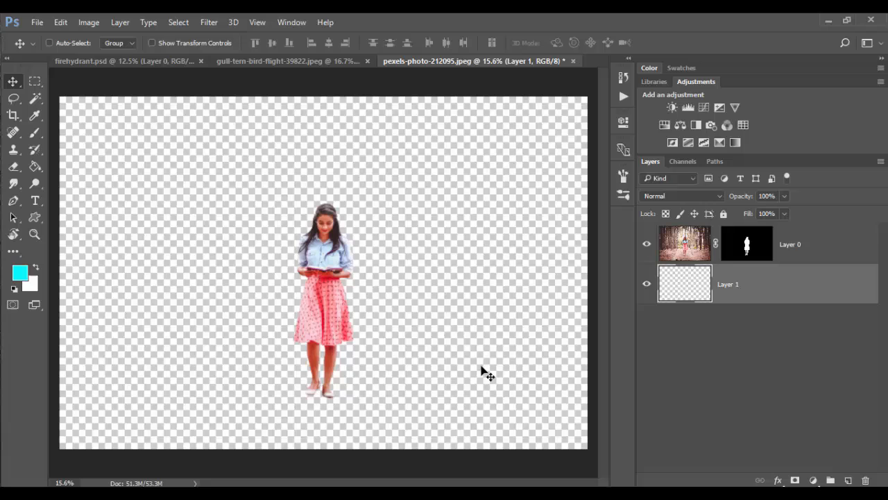
mouse_move(444, 291)
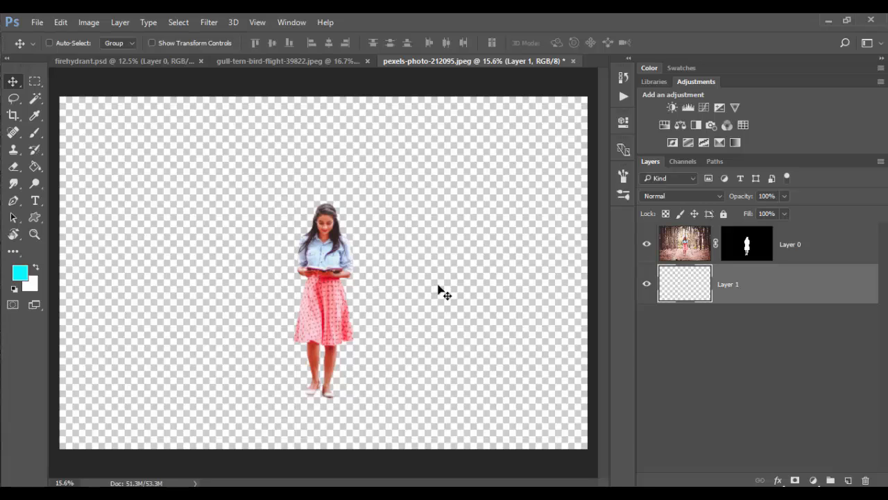
click(13, 167)
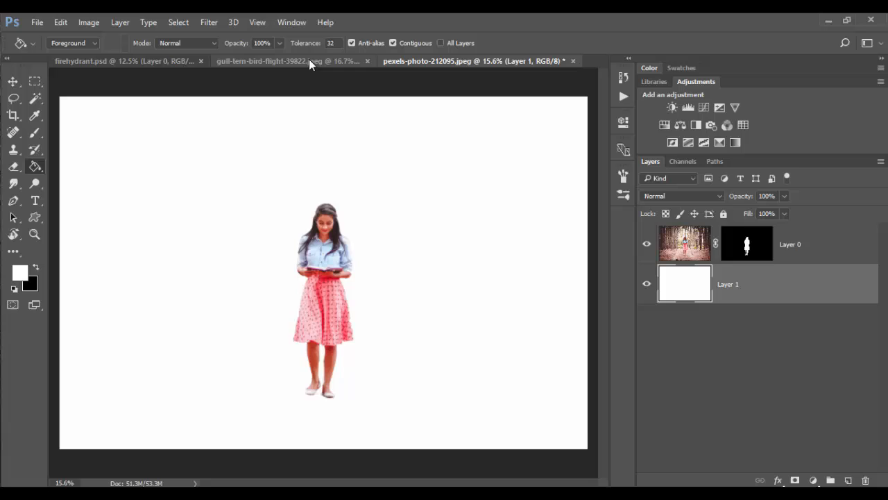
Glance at the gull document and return to the girl document
click(284, 61)
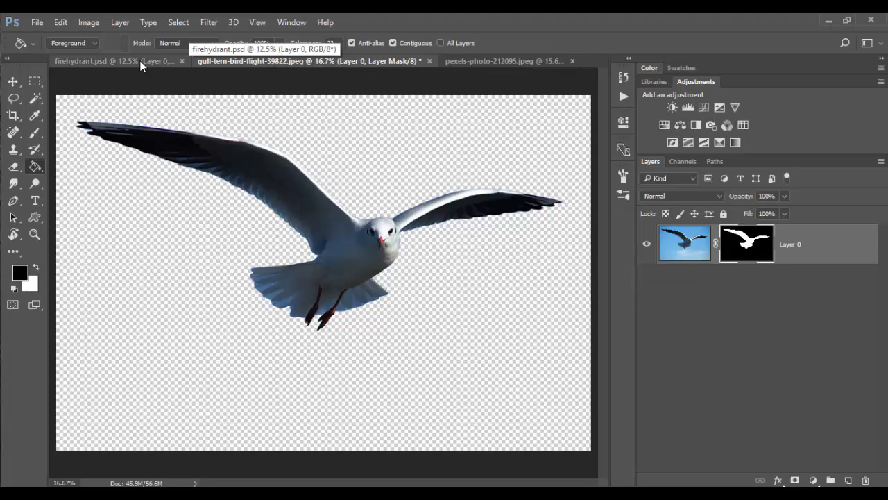
click(477, 61)
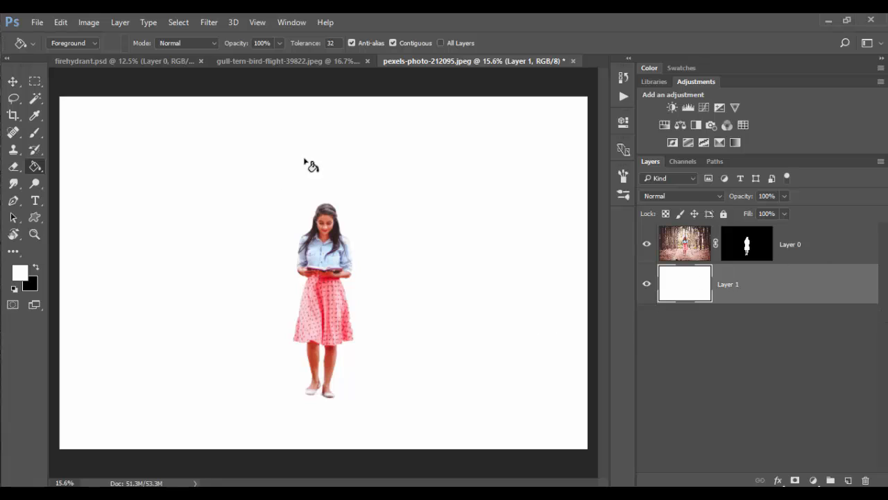
mouse_move(477, 300)
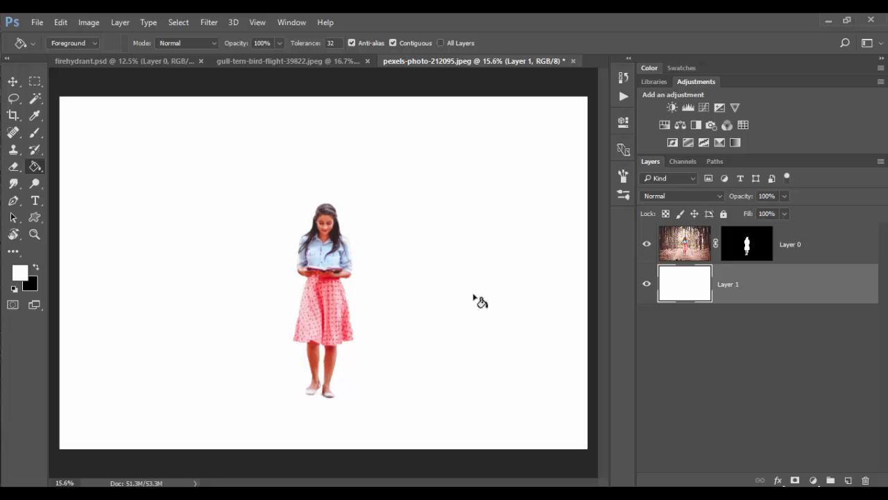
Duplicate the masked girl, apply its mask and paint her shape into a black silhouette; show the gull
click(746, 244)
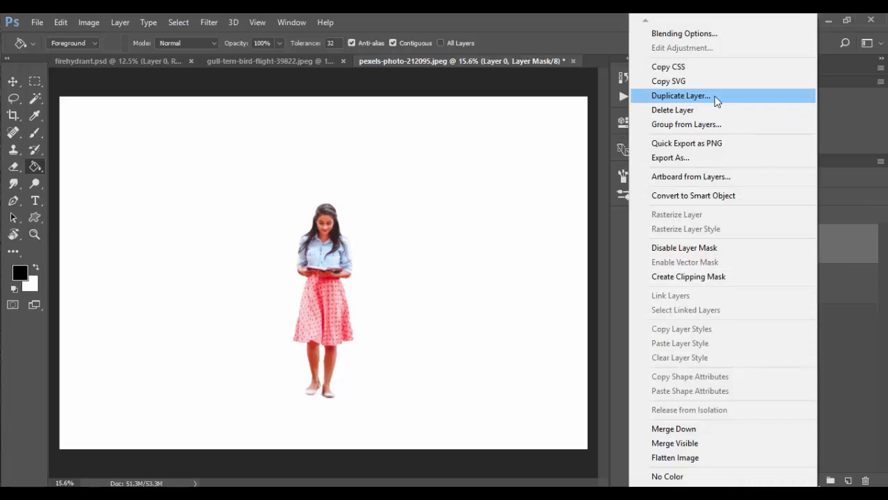
click(680, 95)
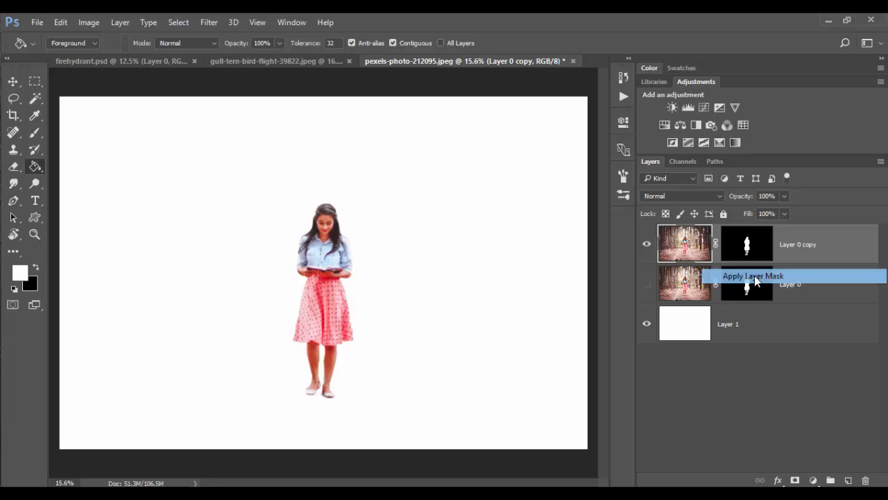
click(752, 275)
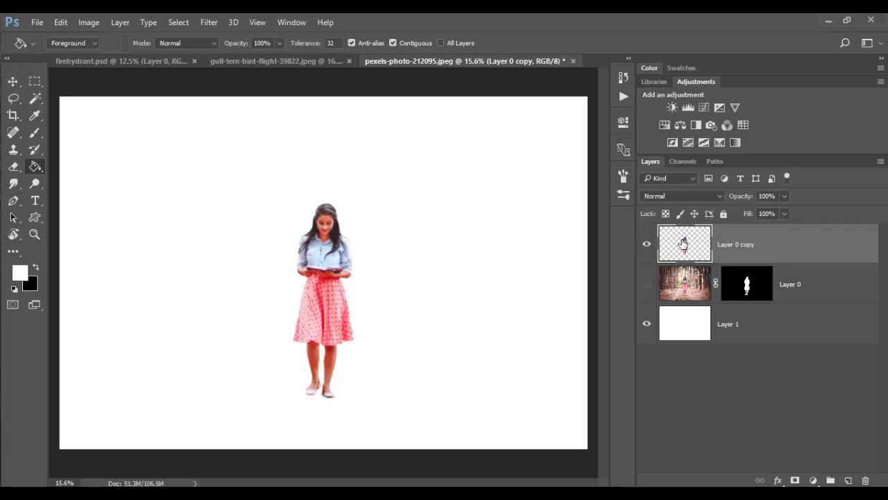
mouse_move(691, 244)
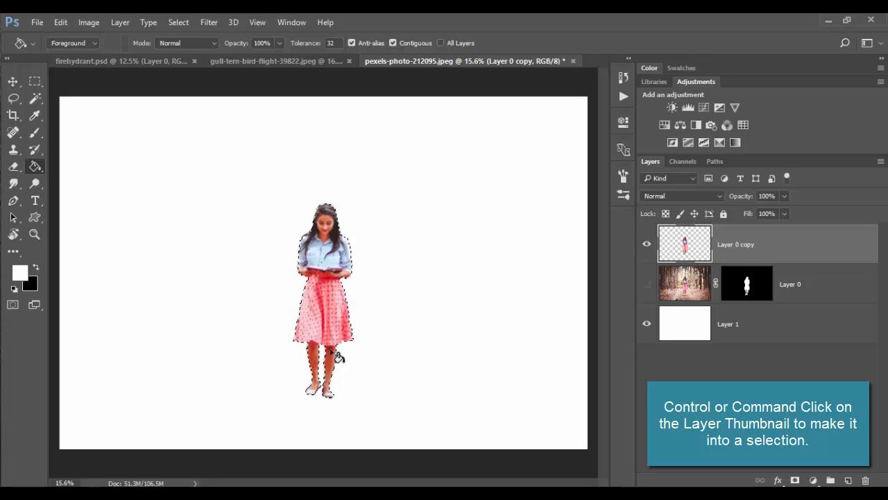
click(12, 133)
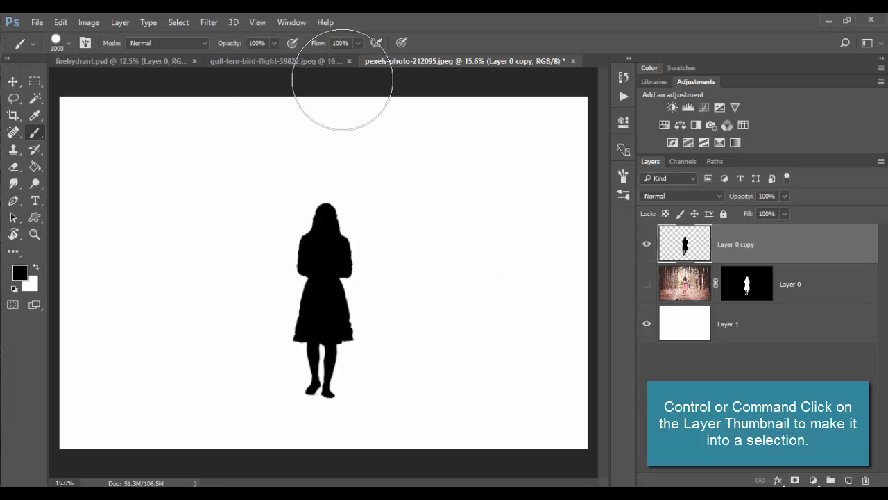
click(271, 61)
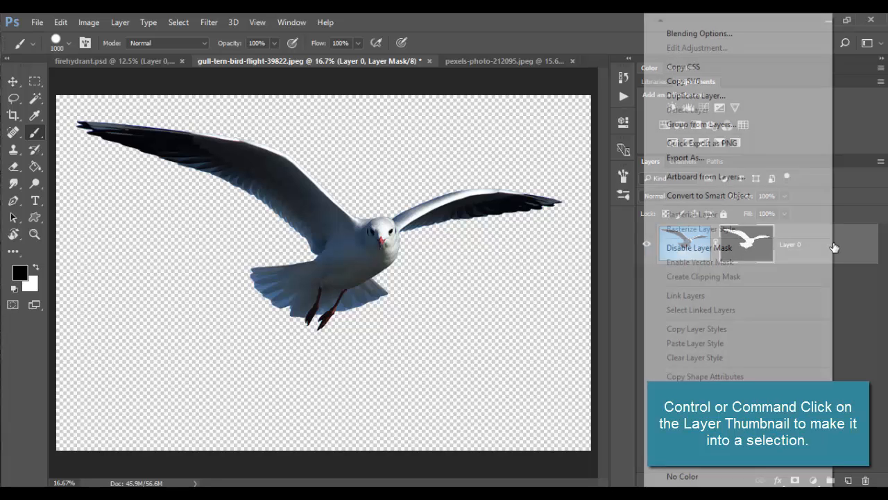
Duplicate the masked gull layer, hide the original and apply the copy's mask permanently
click(694, 94)
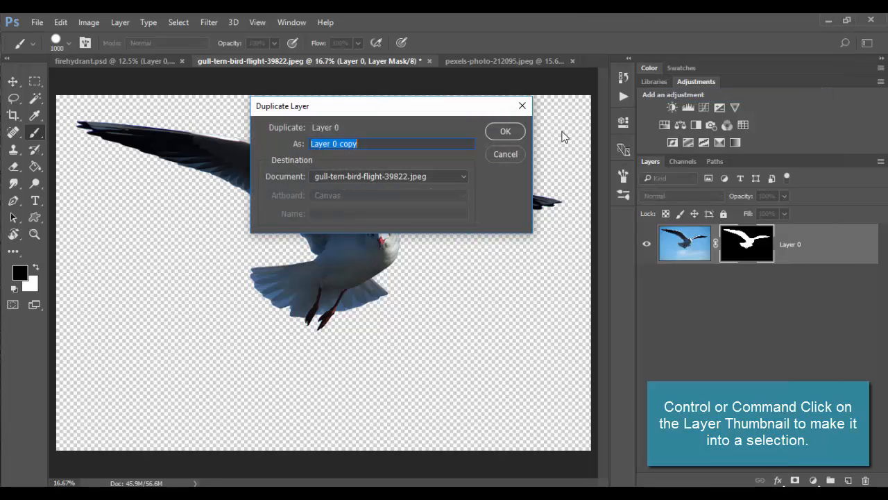
click(505, 130)
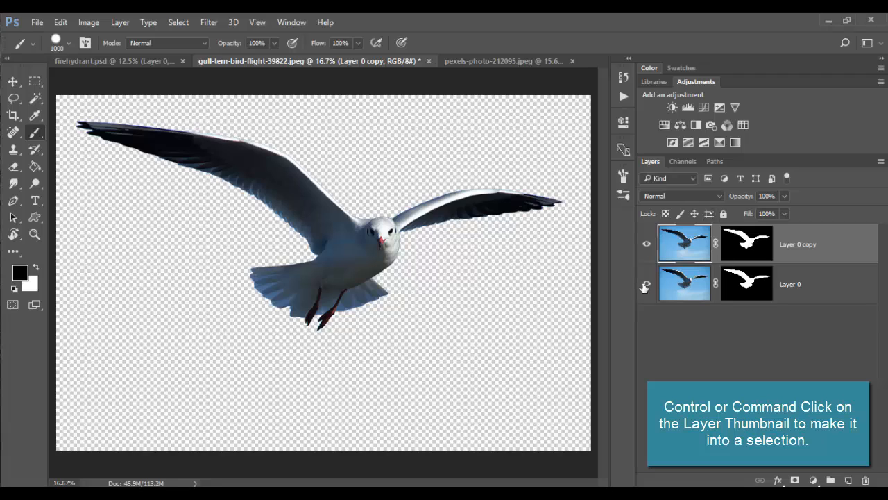
click(746, 244)
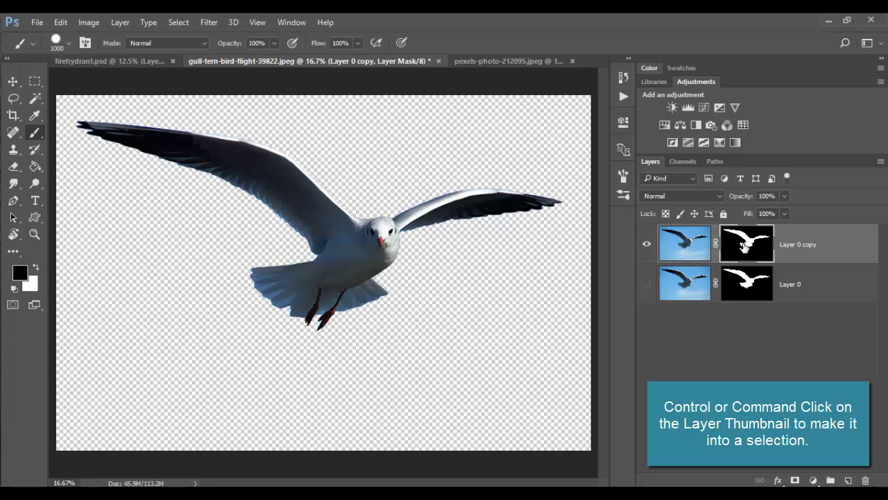
right_click(746, 243)
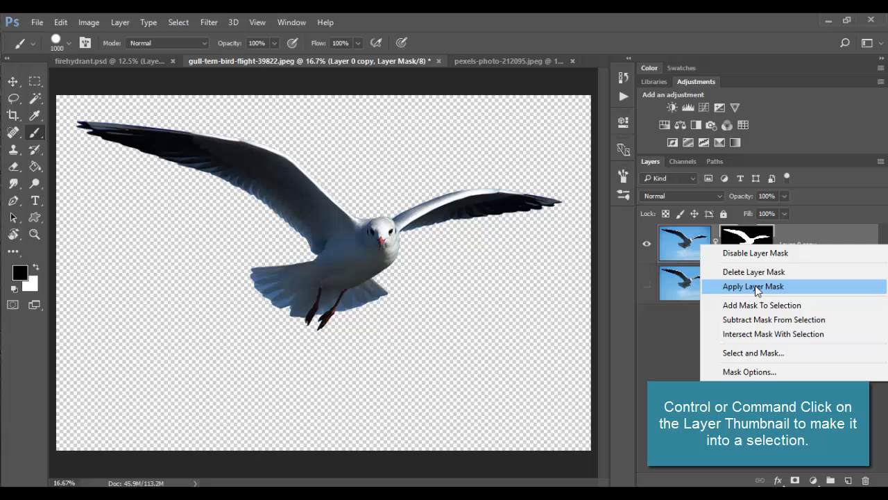
click(753, 286)
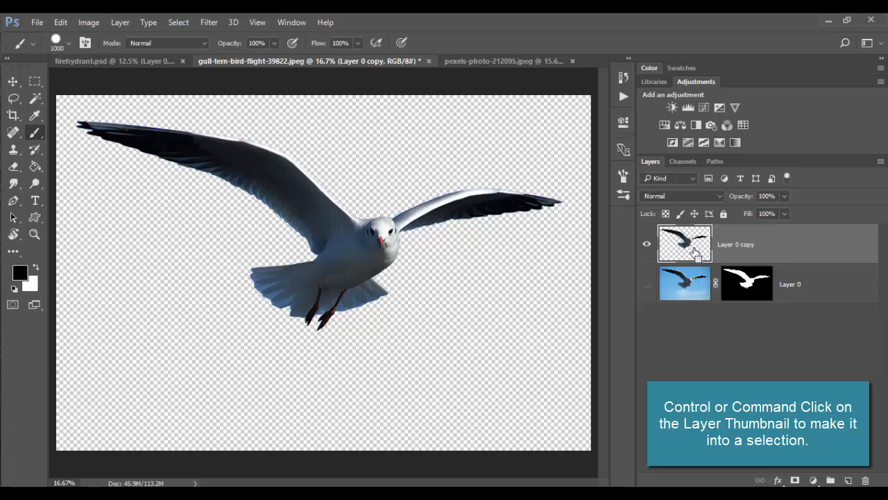
Load the gull outline as a selection, fill it black on a new layer, then show firehydrant.psd
click(685, 242)
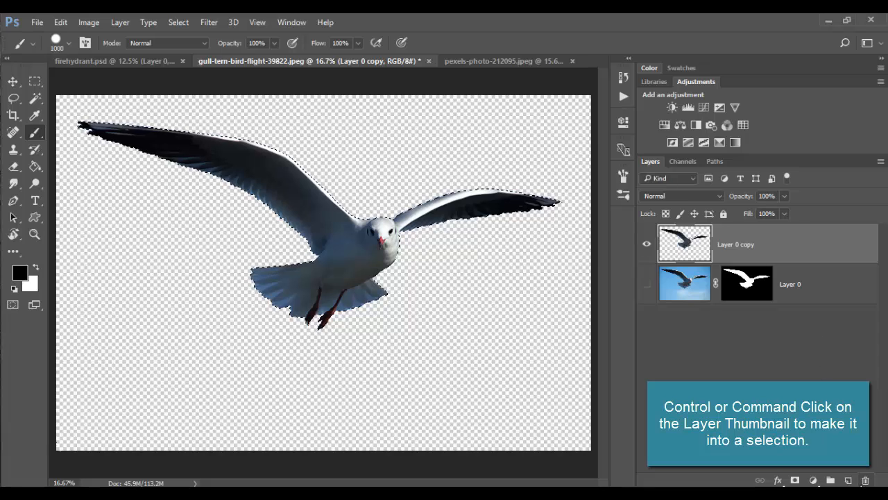
click(848, 480)
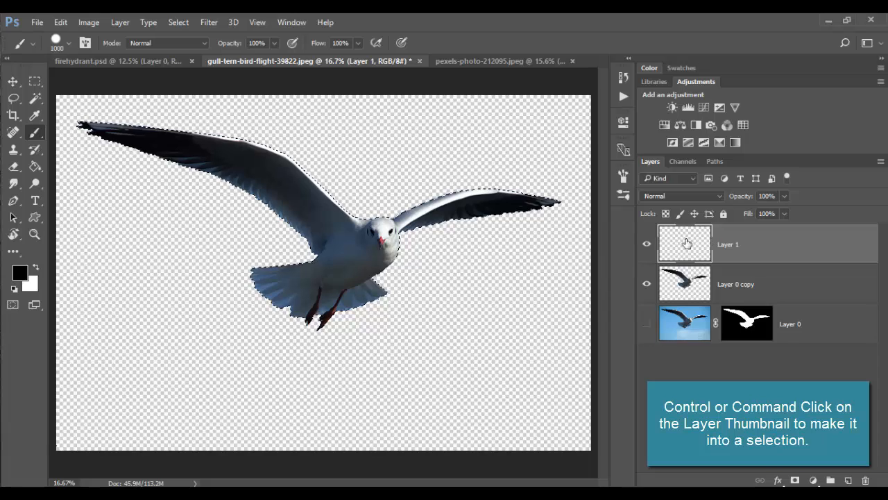
click(14, 167)
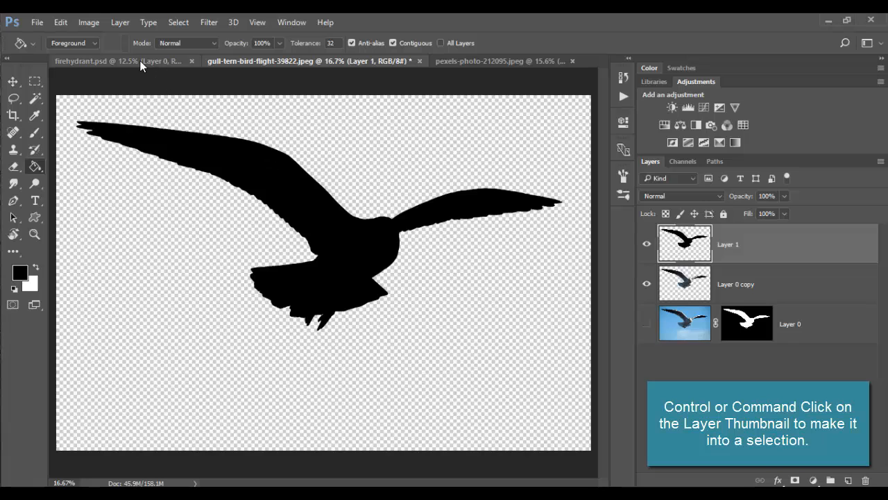
click(98, 61)
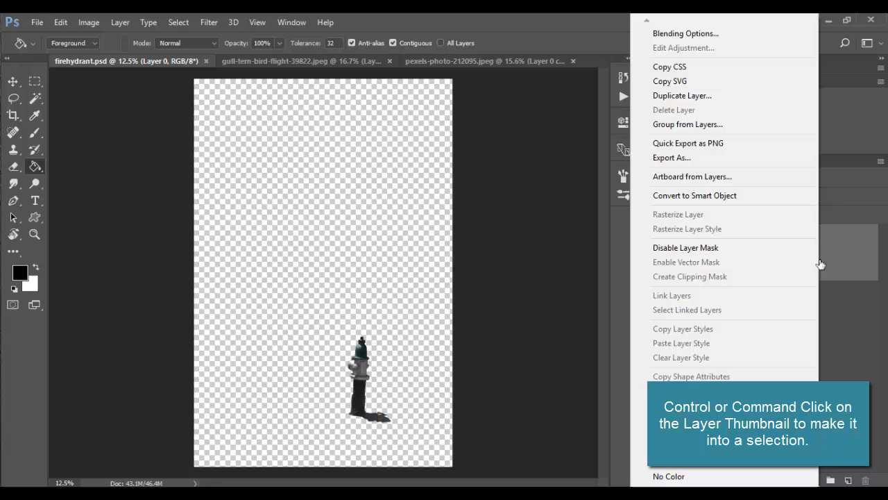
Duplicate the masked hydrant layer and apply its mask permanently to the copy
click(682, 95)
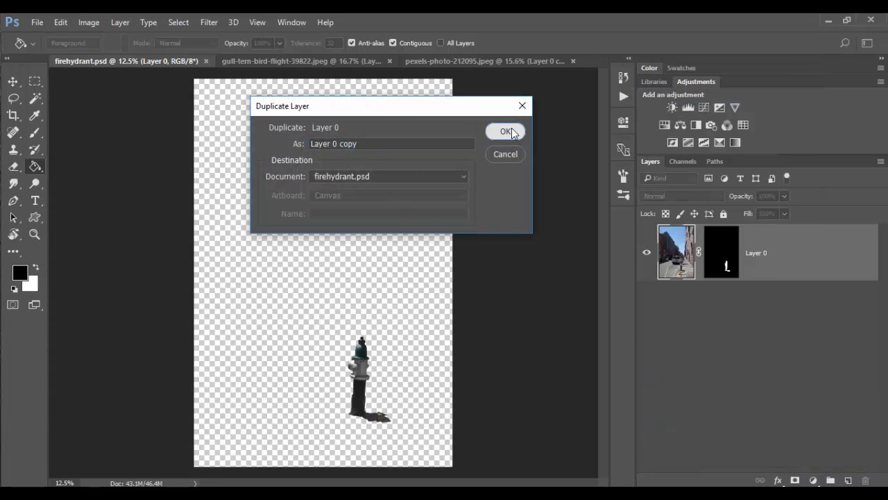
click(505, 131)
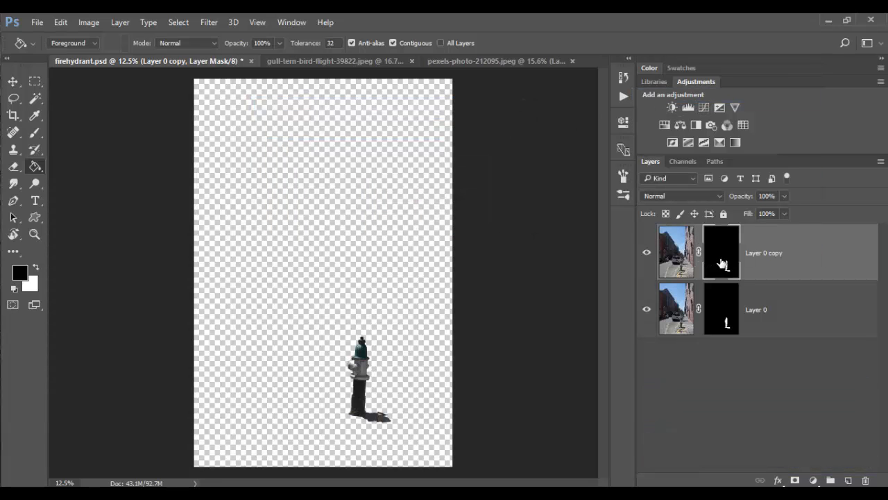
right_click(722, 252)
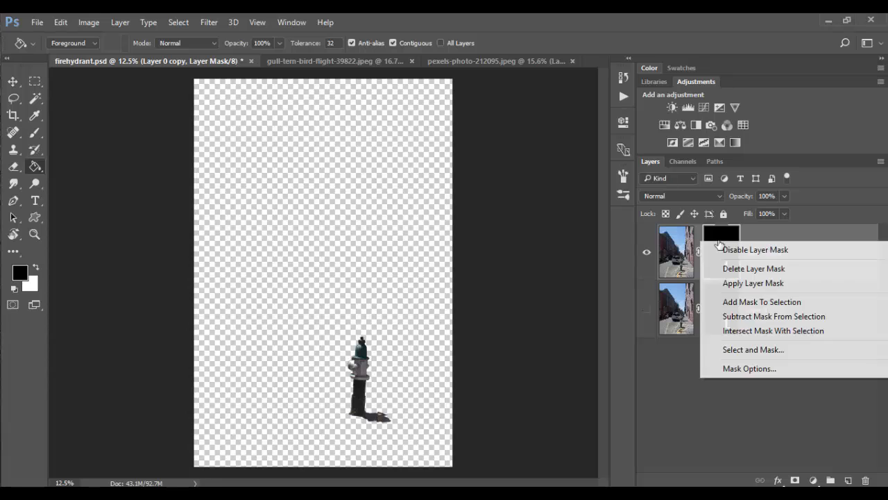
click(753, 269)
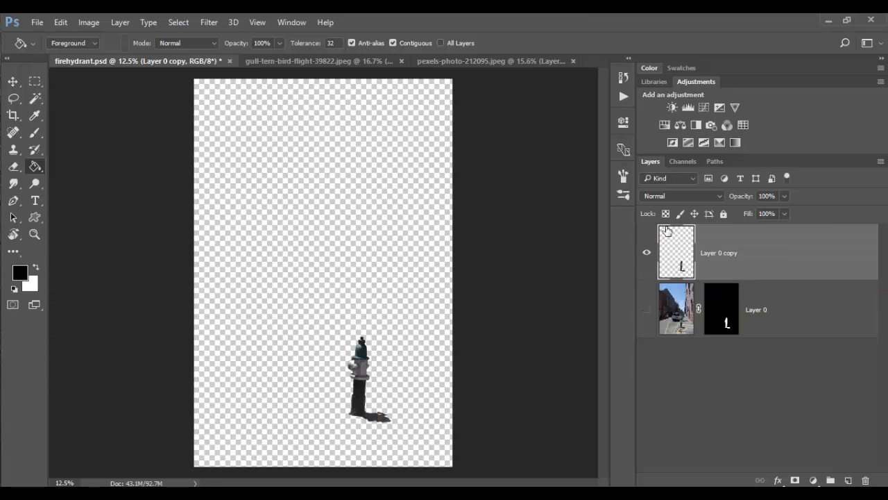
Clip a Levels adjustment to the hydrant copy, drag black input to 253, then hide it
click(689, 108)
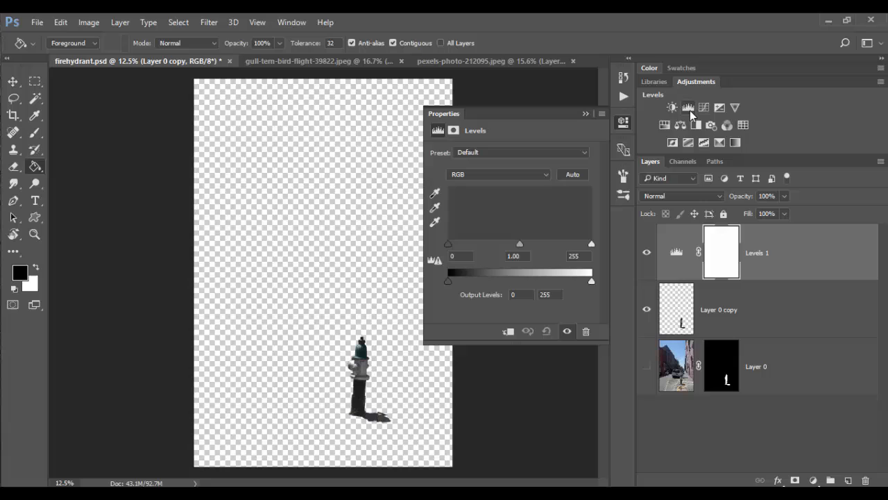
click(508, 330)
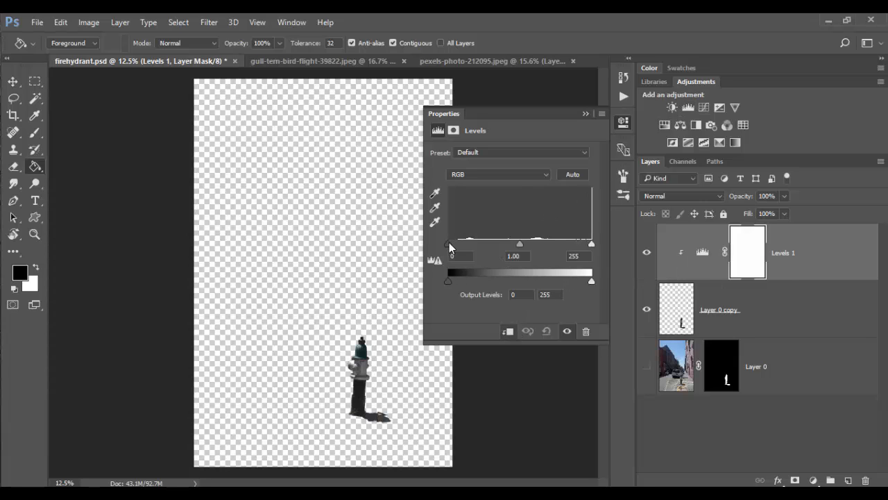
drag(447, 244, 591, 244)
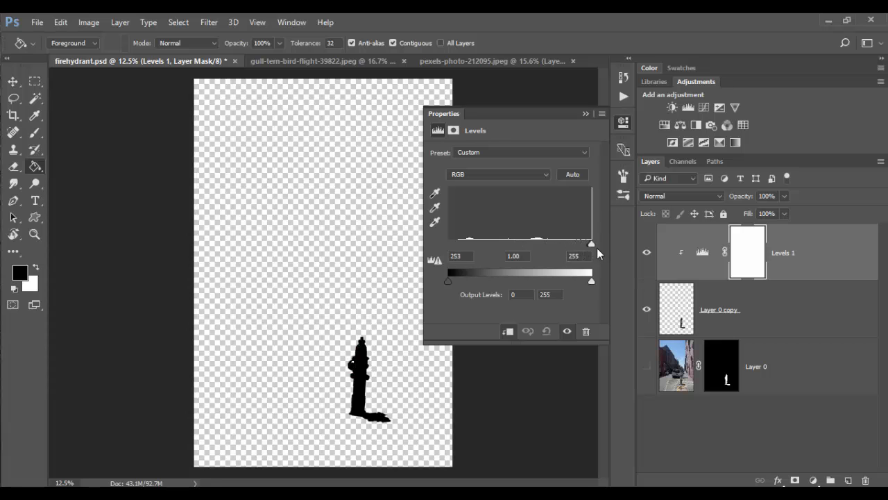
mouse_move(378, 384)
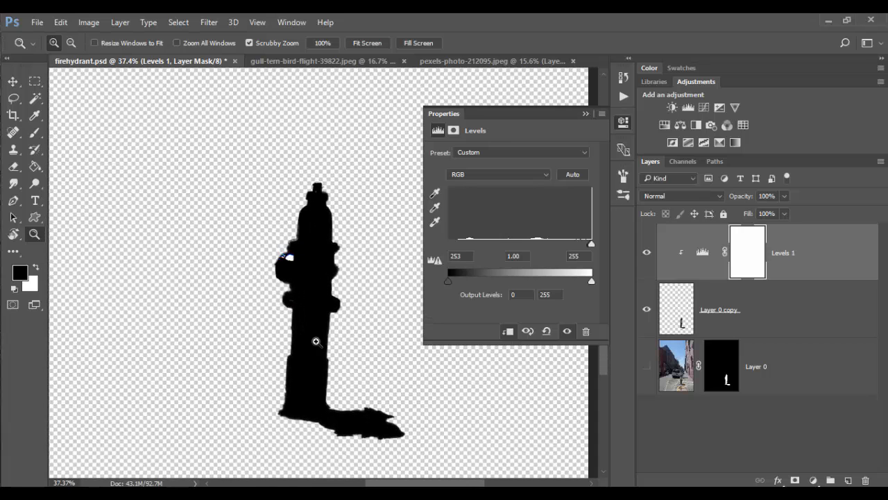
mouse_move(371, 287)
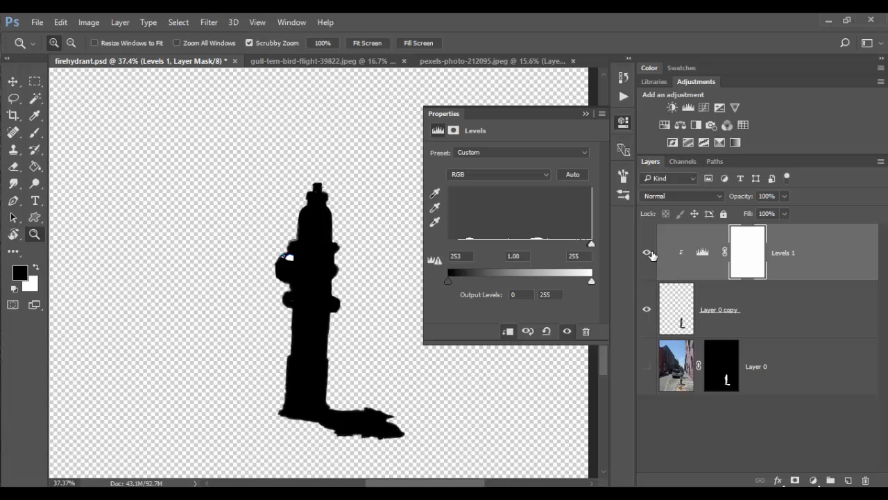
click(647, 252)
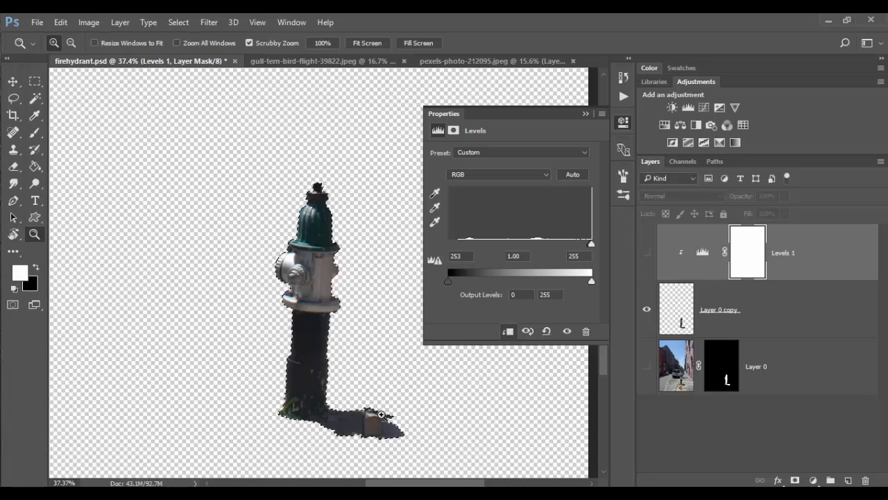
Make the hydrant copy the working layer with a painting tool ready
click(13, 134)
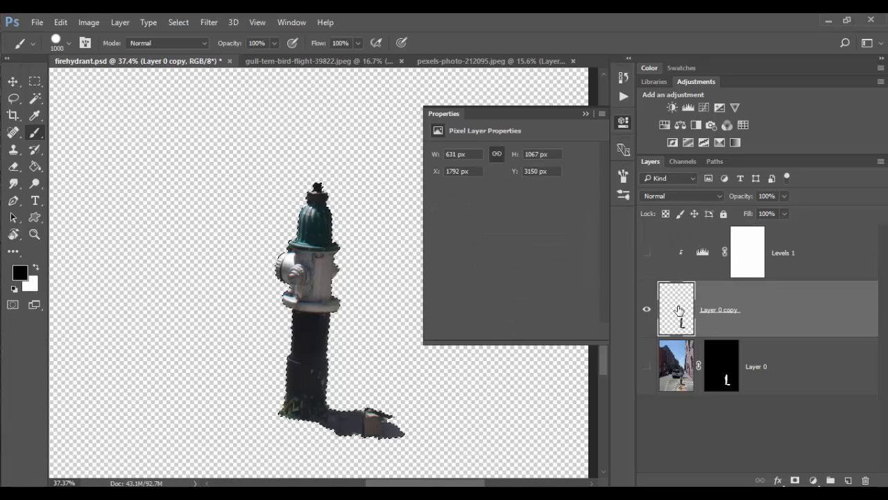
mouse_move(333, 409)
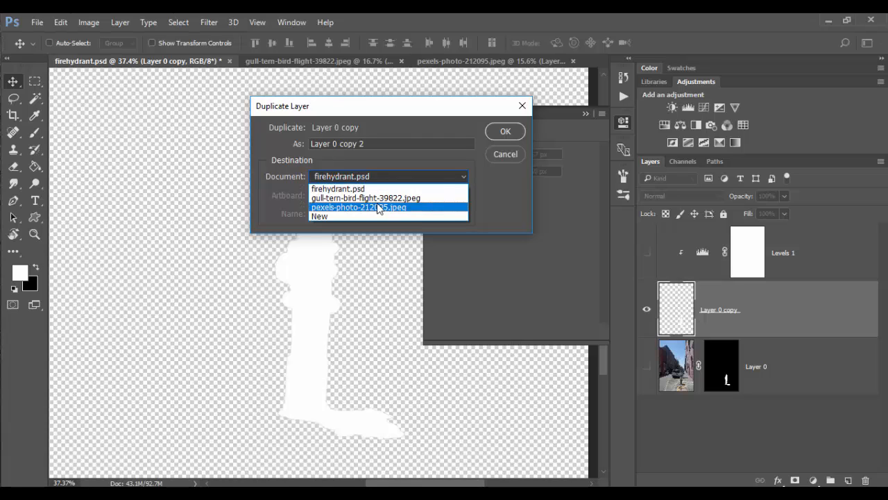
Duplicate the hydrant layer into the pexels-photo-212095.jpeg girl document
click(358, 207)
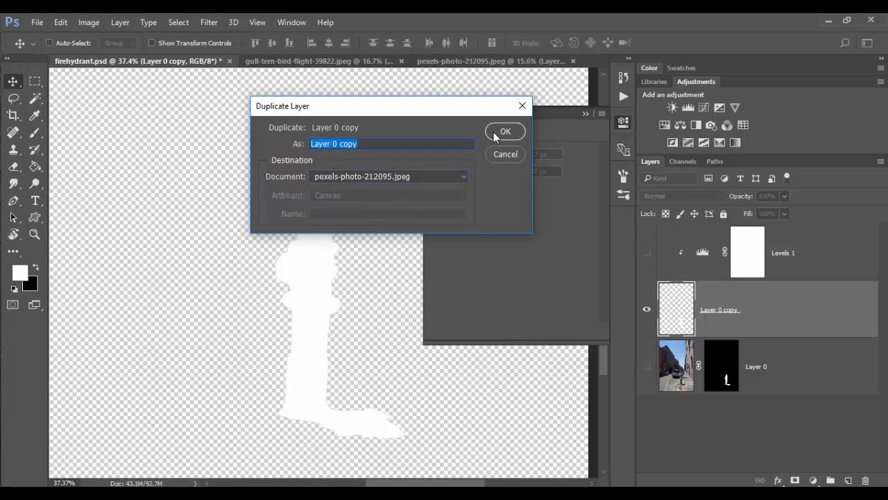
click(505, 130)
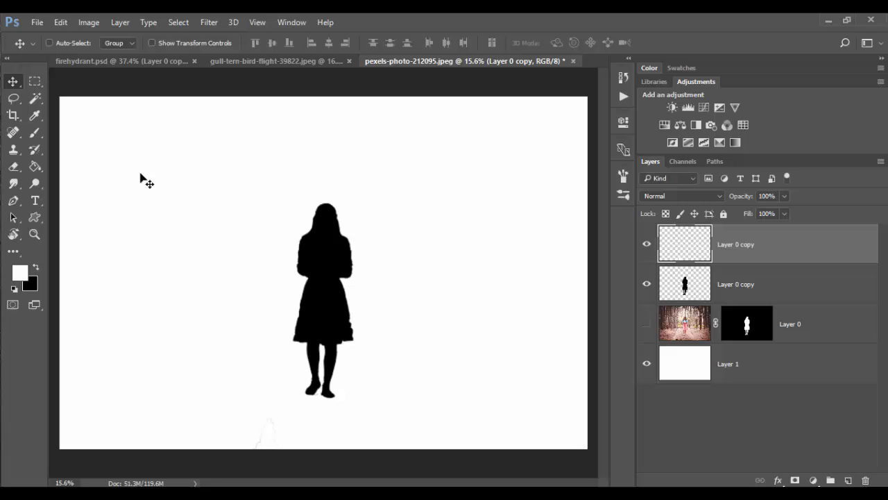
mouse_move(270, 446)
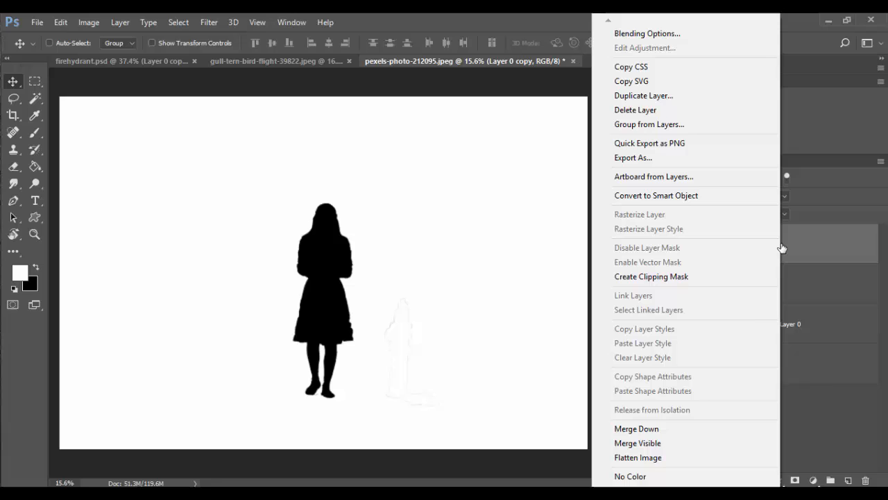
mouse_move(822, 249)
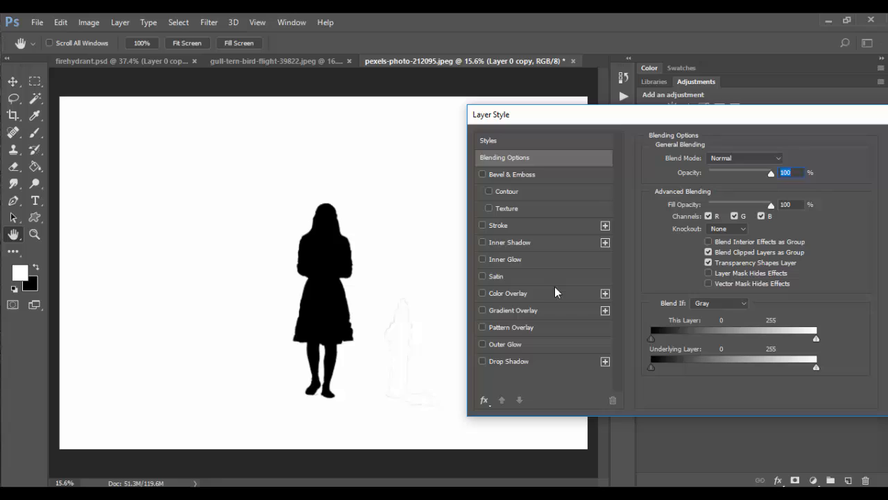
Apply a Color Overlay of pure black #000000 to the copied hydrant layer
click(483, 293)
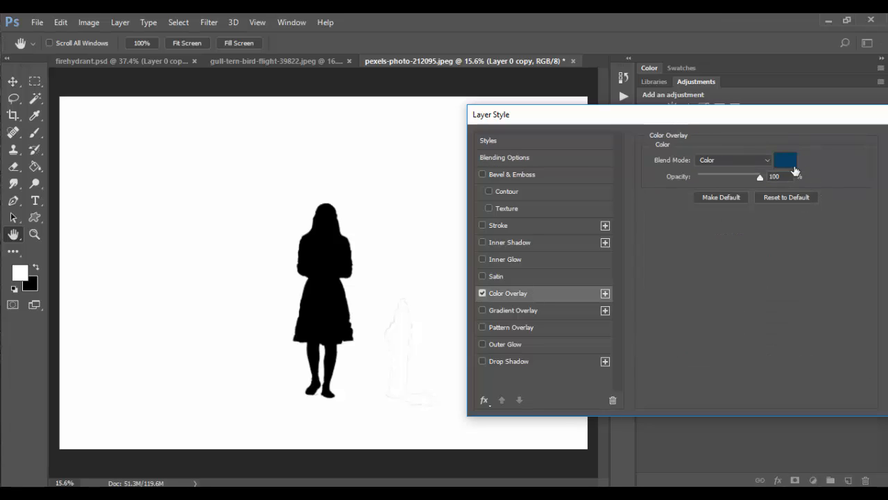
click(35, 115)
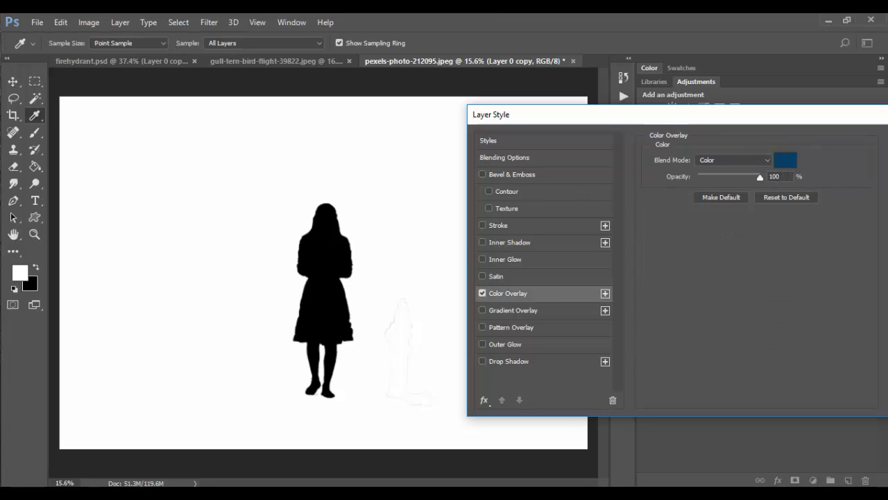
click(786, 160)
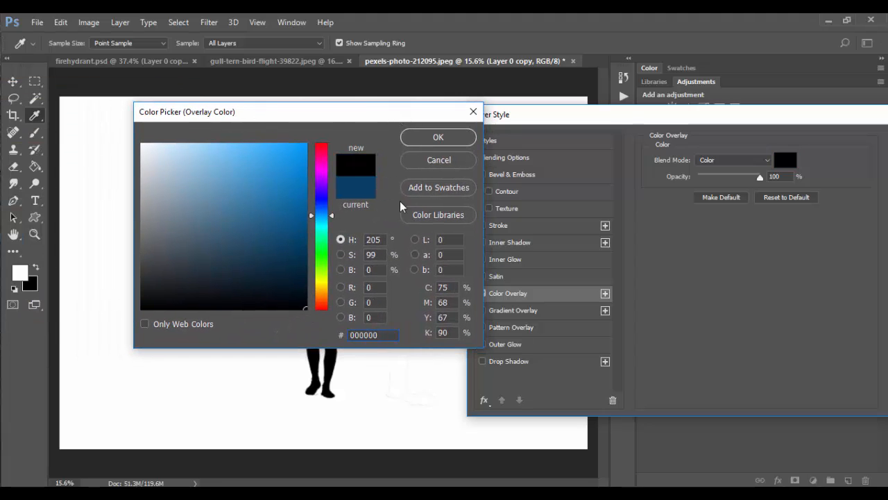
click(438, 138)
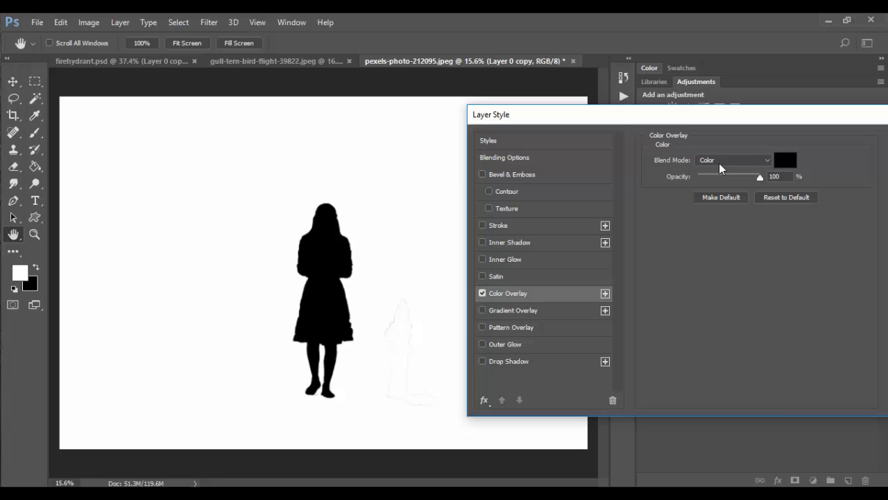
click(733, 160)
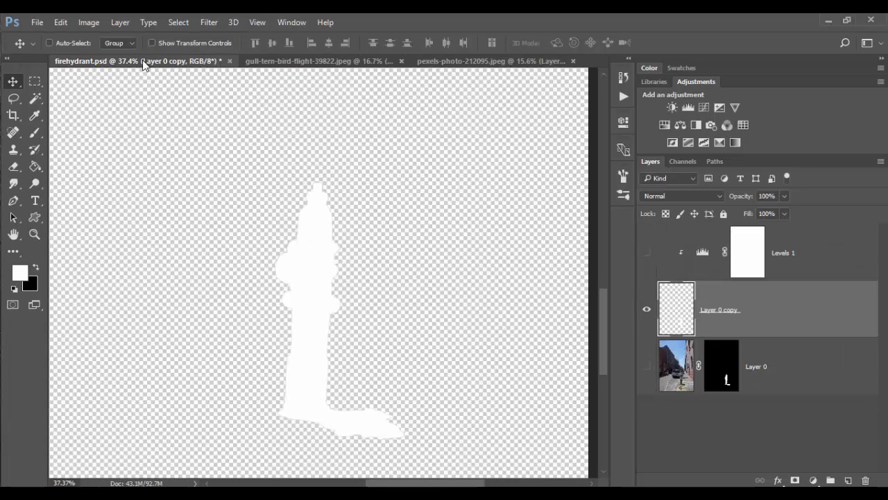
Duplicate the black gull silhouette layer into the pexels-photo-212095.jpeg collage document
click(306, 62)
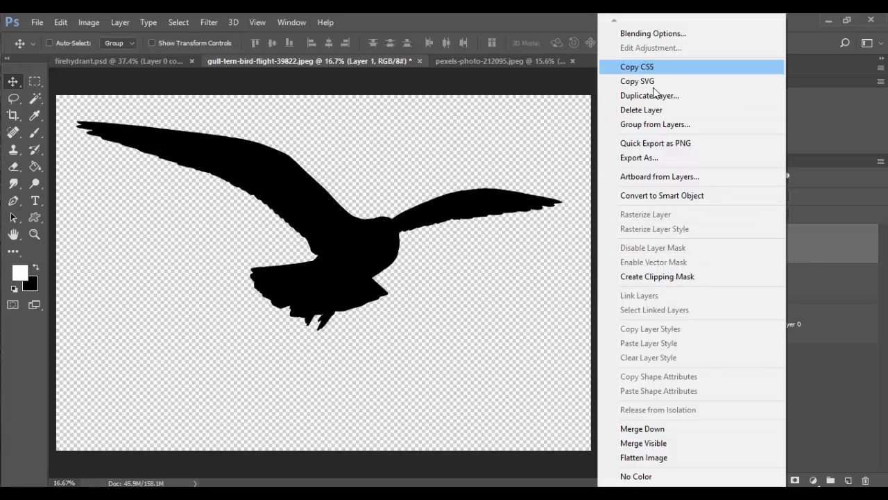
click(650, 95)
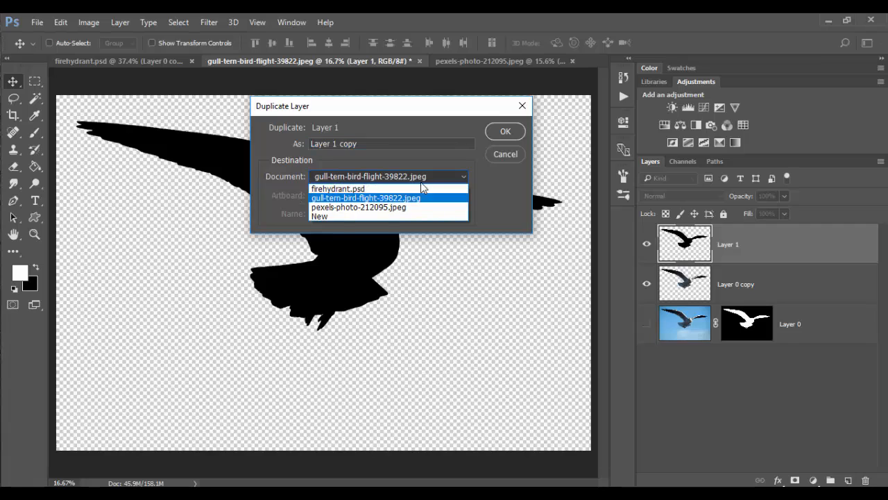
mouse_move(416, 211)
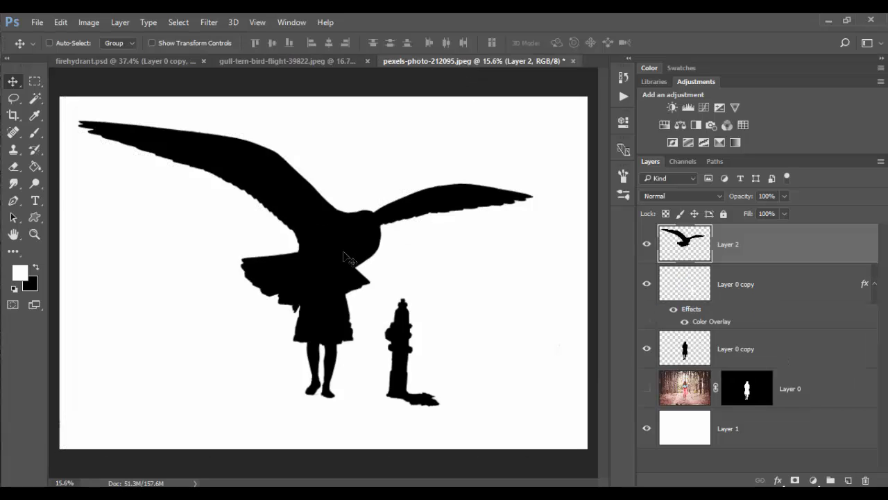
Move the large gull to the upper right of the collage
drag(347, 257, 433, 222)
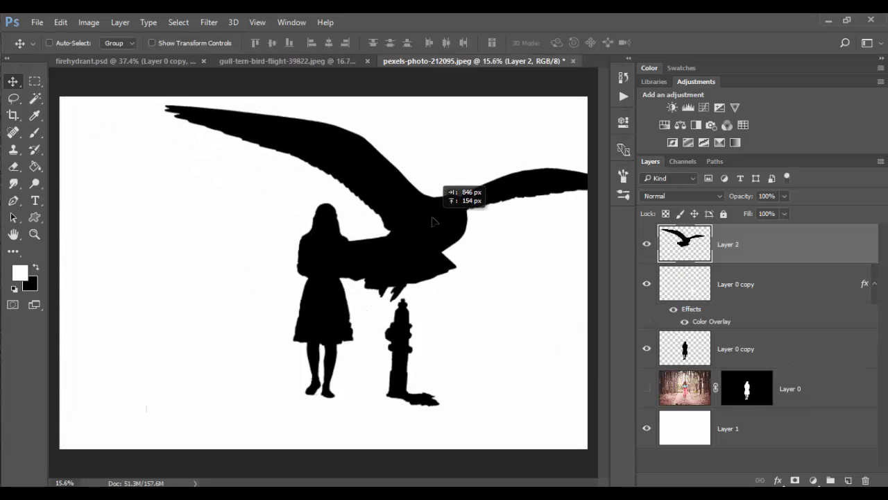
drag(433, 223, 358, 264)
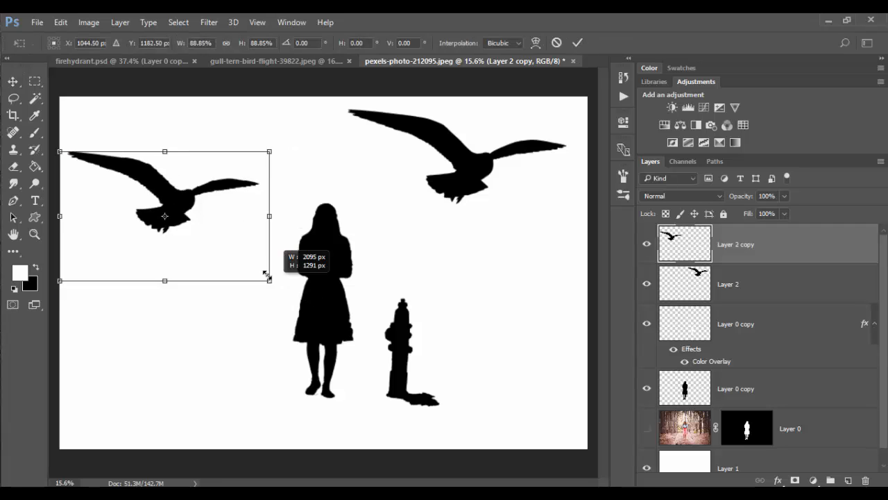
Shrink the duplicated gull and position it over the girl's torso
drag(269, 280, 146, 209)
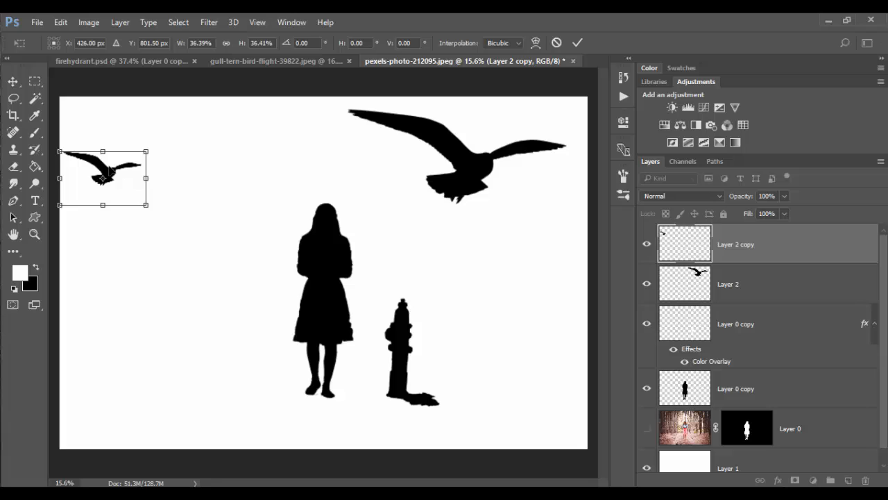
drag(103, 178, 330, 272)
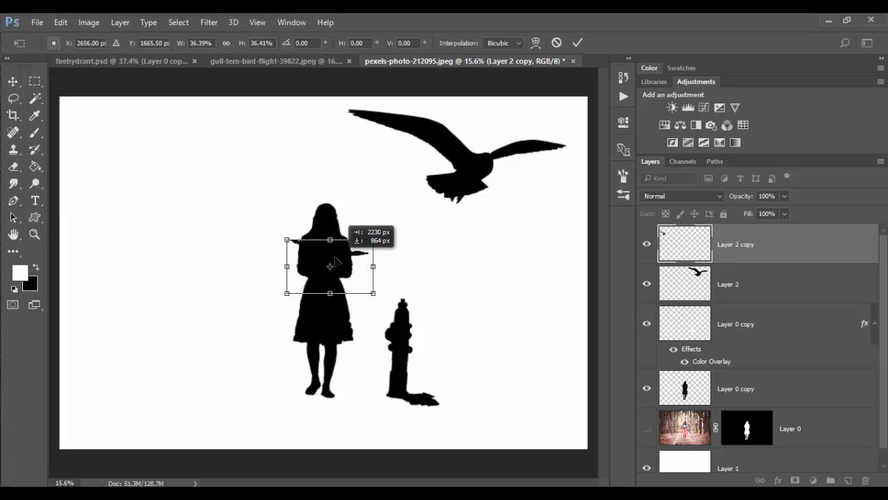
drag(330, 269, 308, 292)
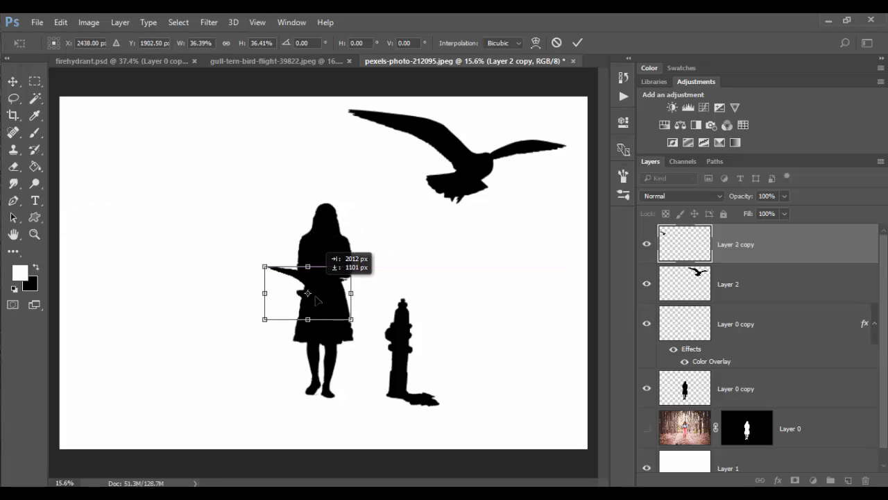
drag(308, 292, 303, 320)
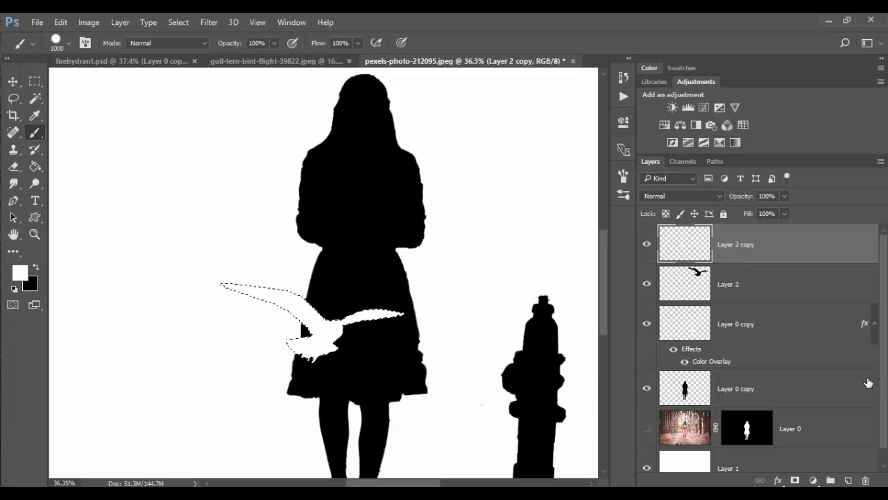
Add a new layer and intersect the small gull's selection with the girl's silhouette for a white fill
click(849, 480)
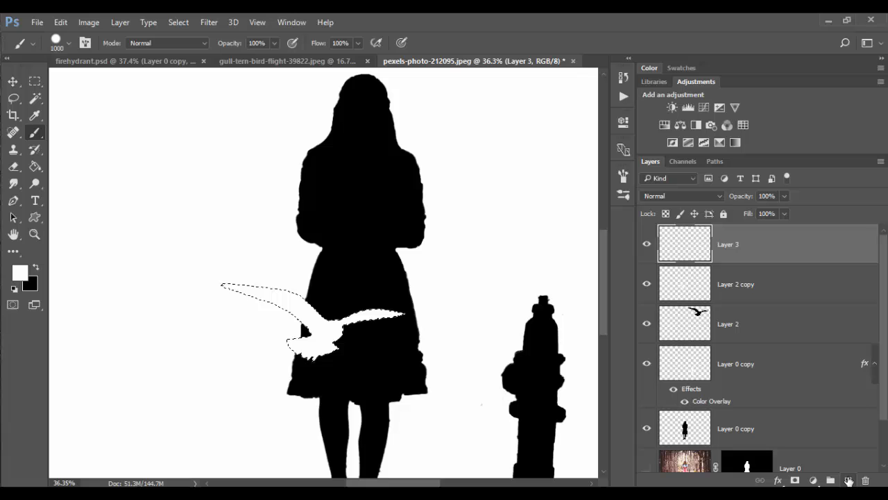
mouse_move(683, 431)
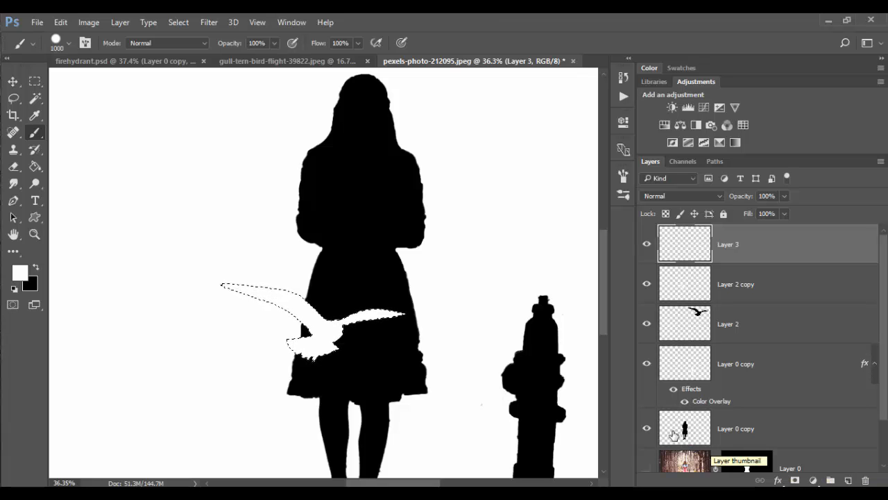
click(686, 428)
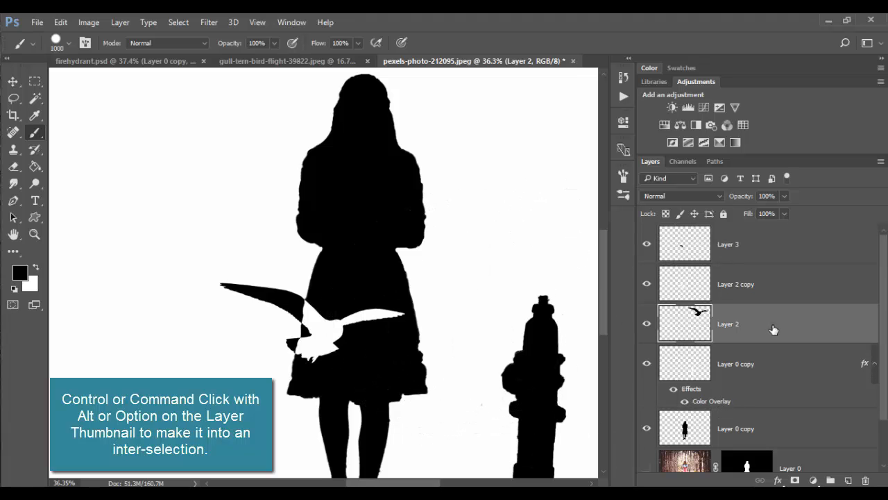
Scale down another gull copy with Free Transform and place it across the girl's chest
click(13, 233)
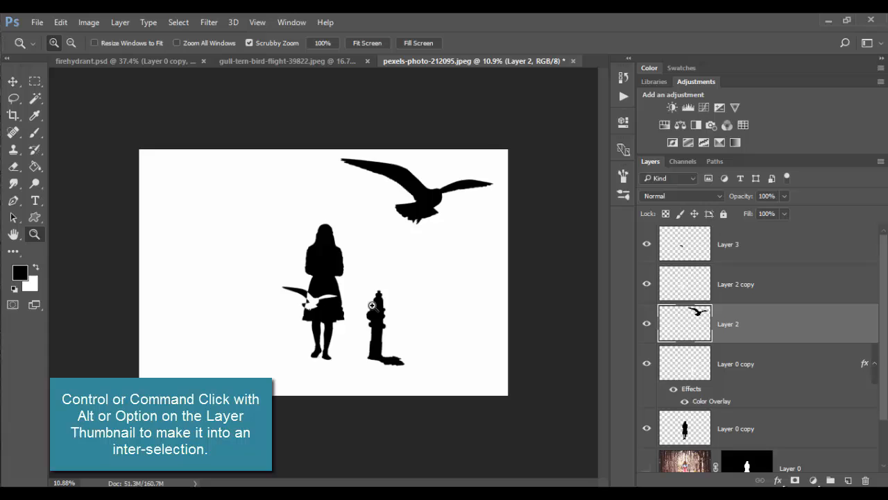
click(13, 81)
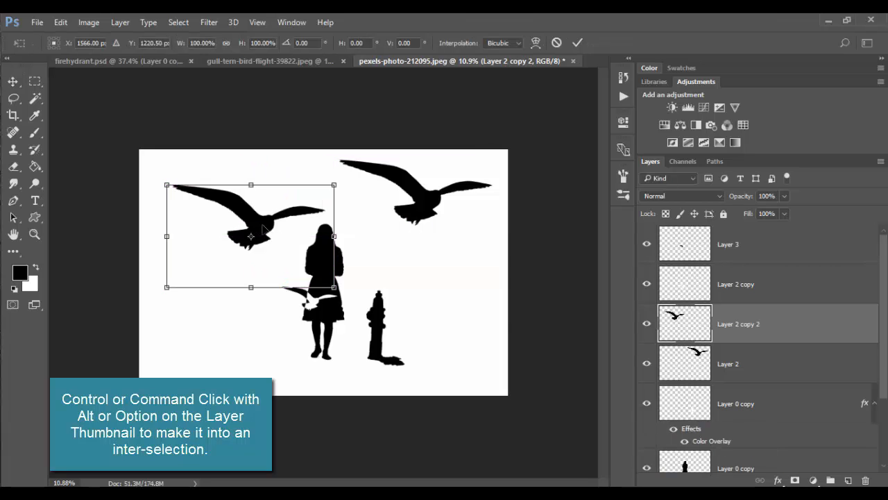
right_click(264, 229)
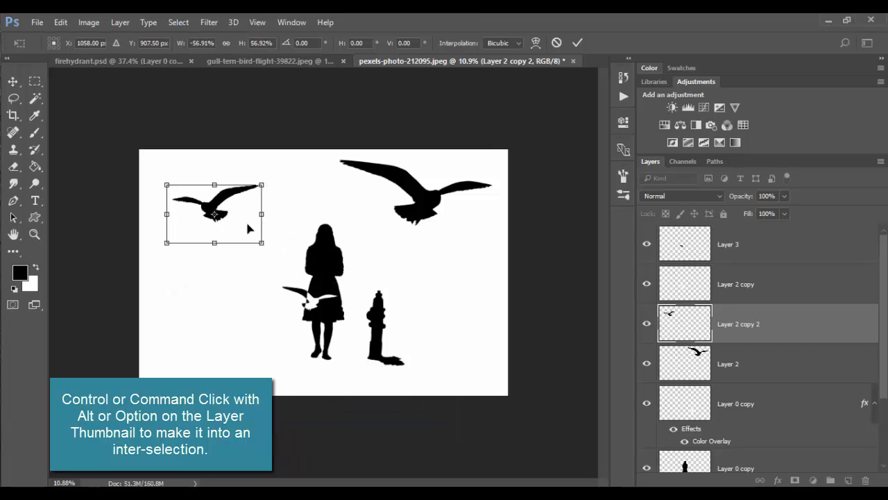
drag(214, 214, 332, 269)
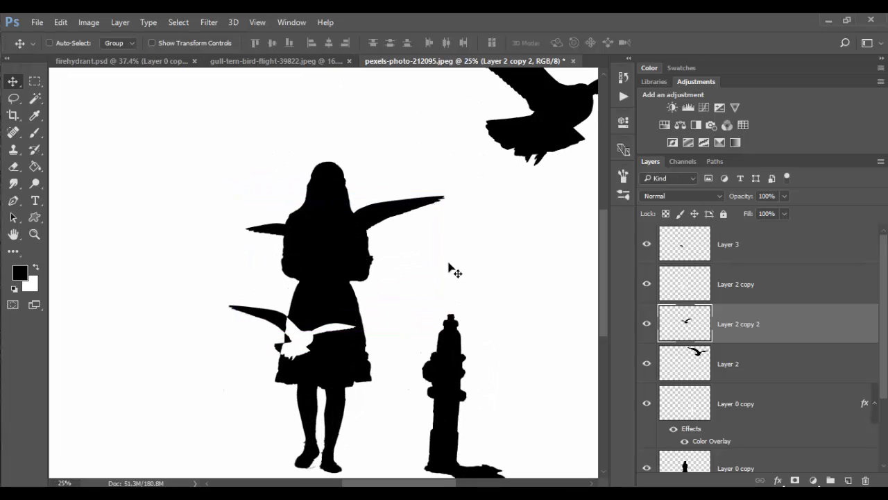
mouse_move(702, 328)
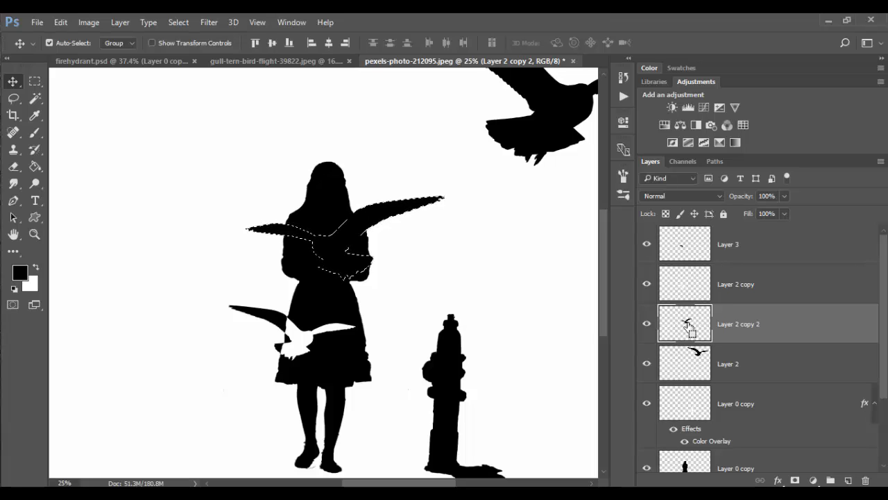
Select the chest gull's shape, intersect it with the girl's silhouette and fill the overlap white
click(35, 132)
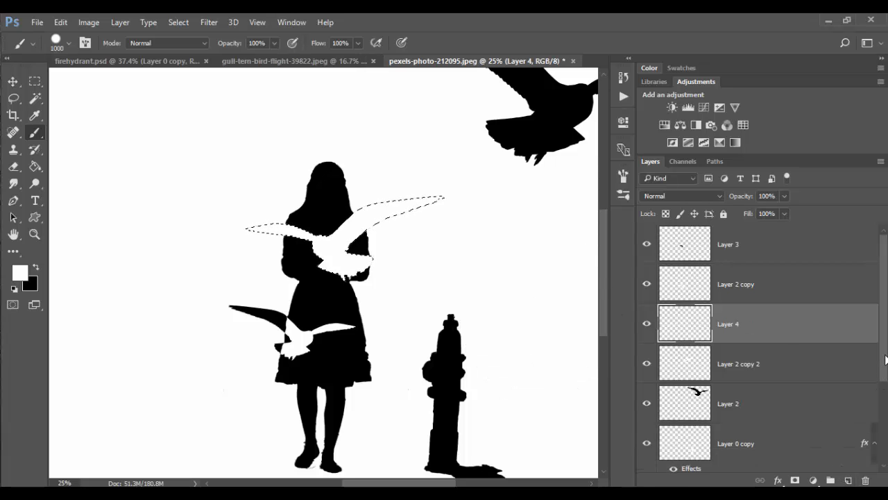
scroll(down, 3)
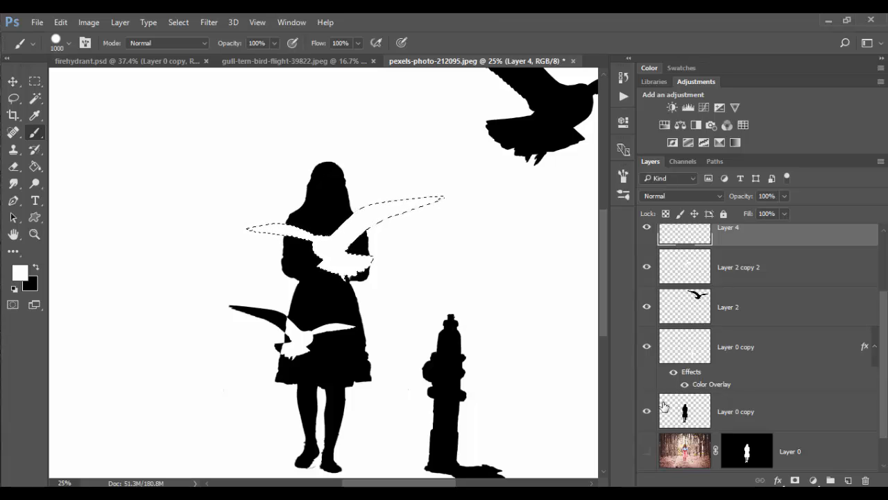
click(685, 410)
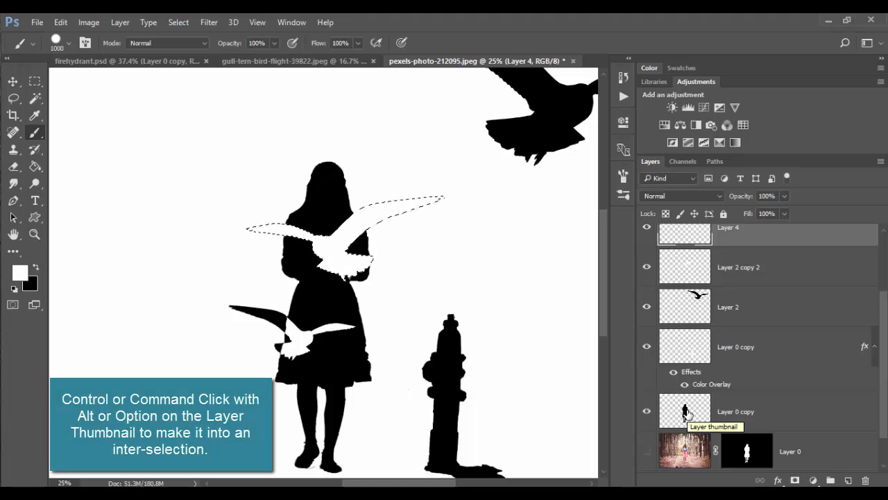
click(684, 411)
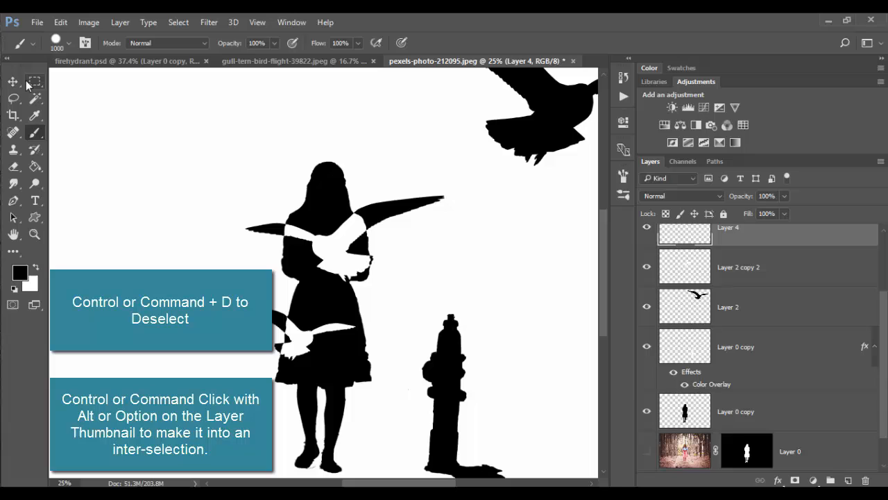
click(12, 82)
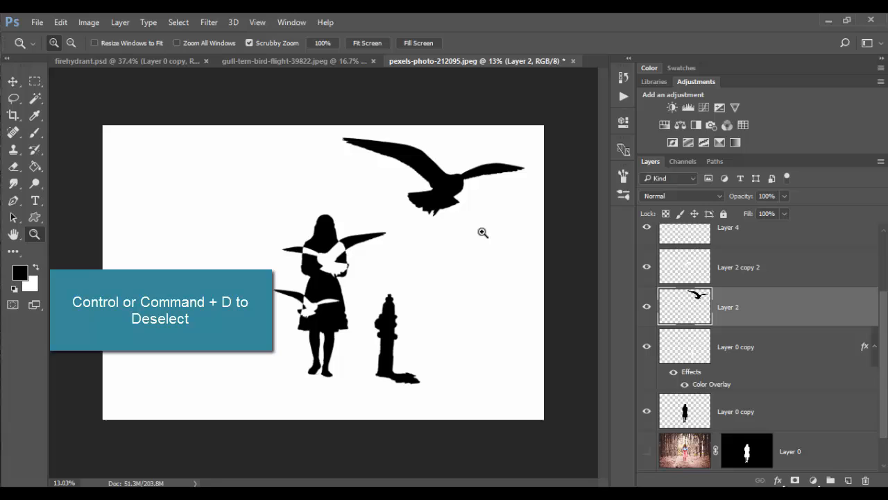
Flip a new gull copy horizontally, shrink it and perch it on the girl's head
click(13, 81)
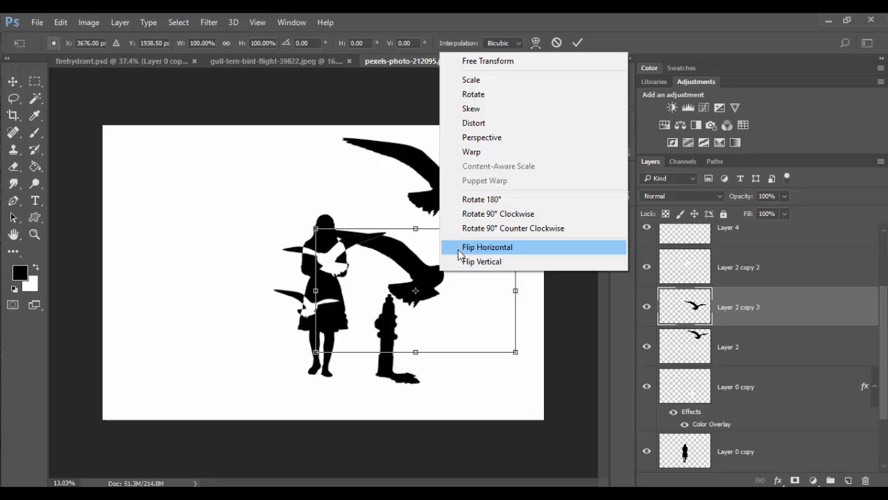
mouse_move(507, 361)
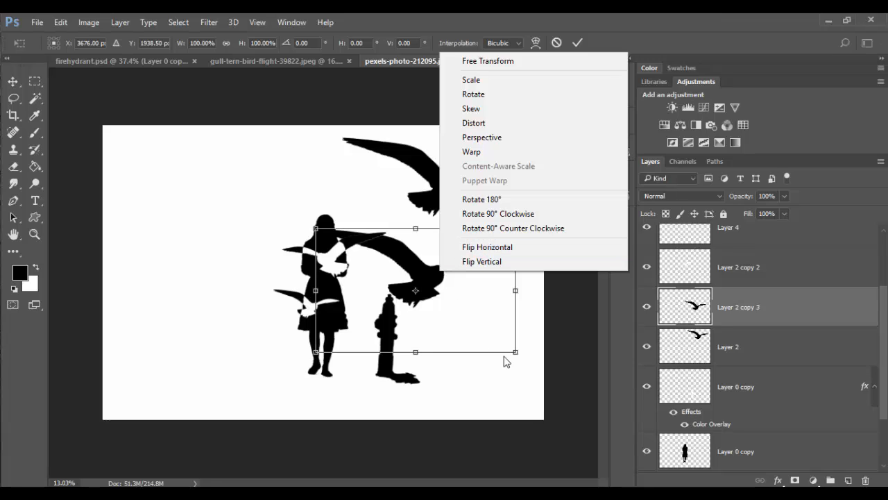
click(487, 247)
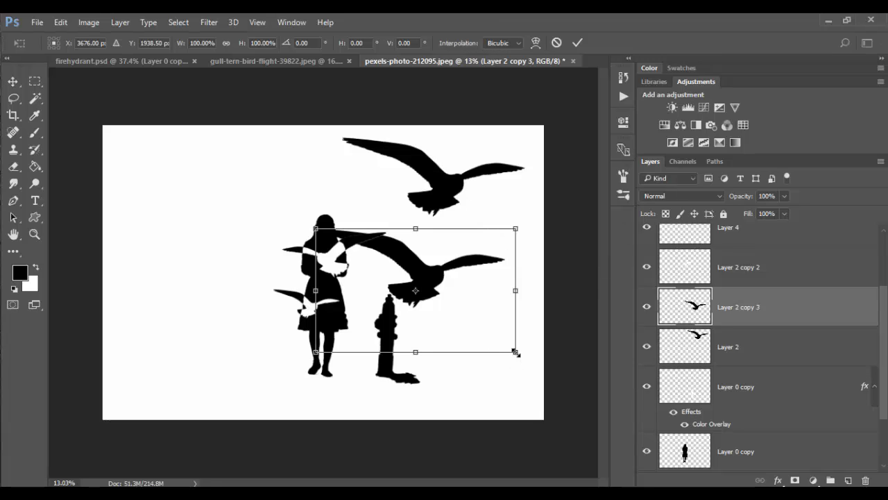
drag(516, 352, 377, 269)
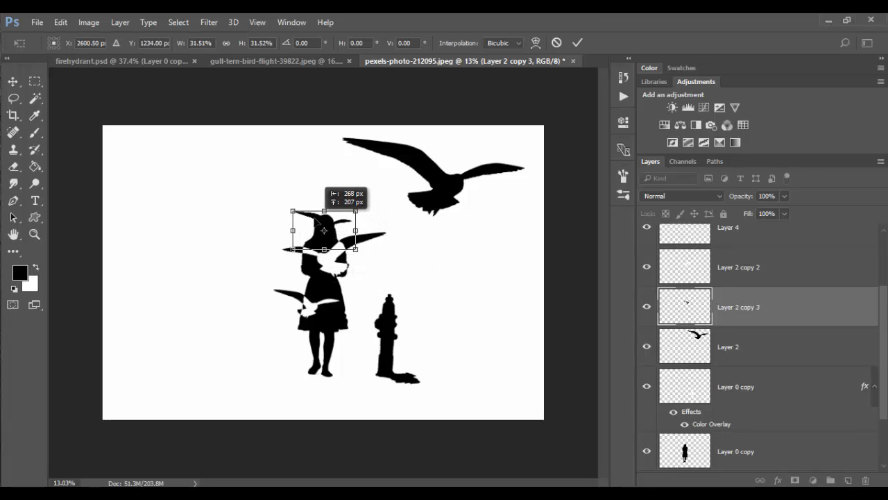
drag(322, 230, 321, 229)
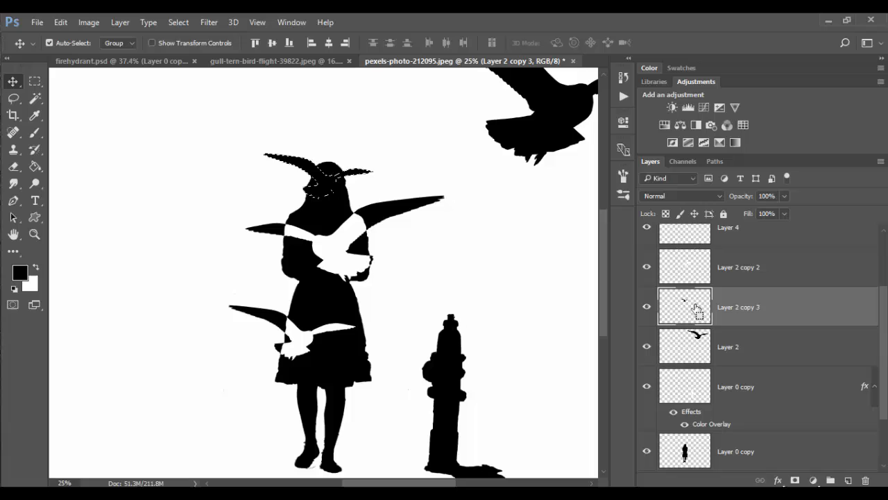
Add a new empty layer above the flipped gull with the Brush tool ready
click(14, 132)
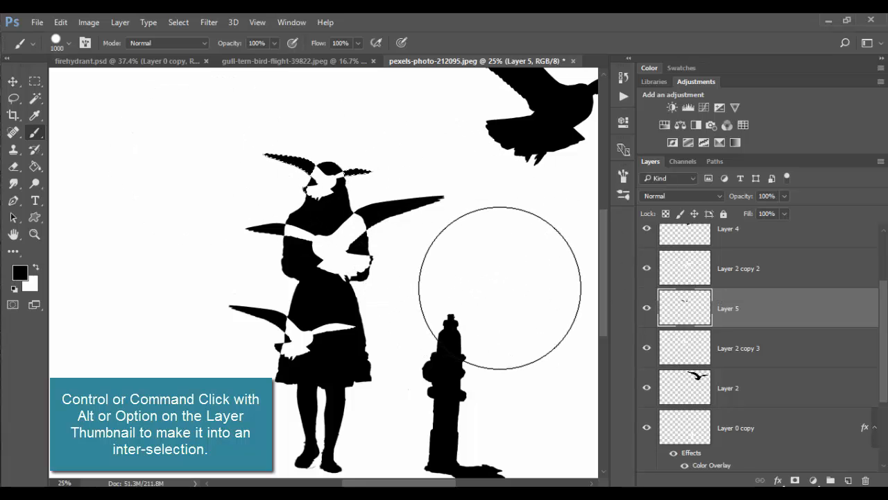
drag(499, 287, 525, 303)
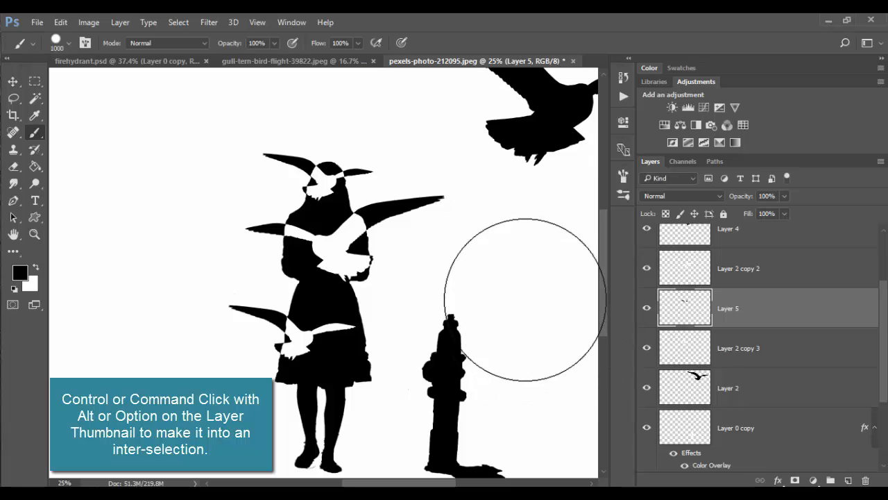